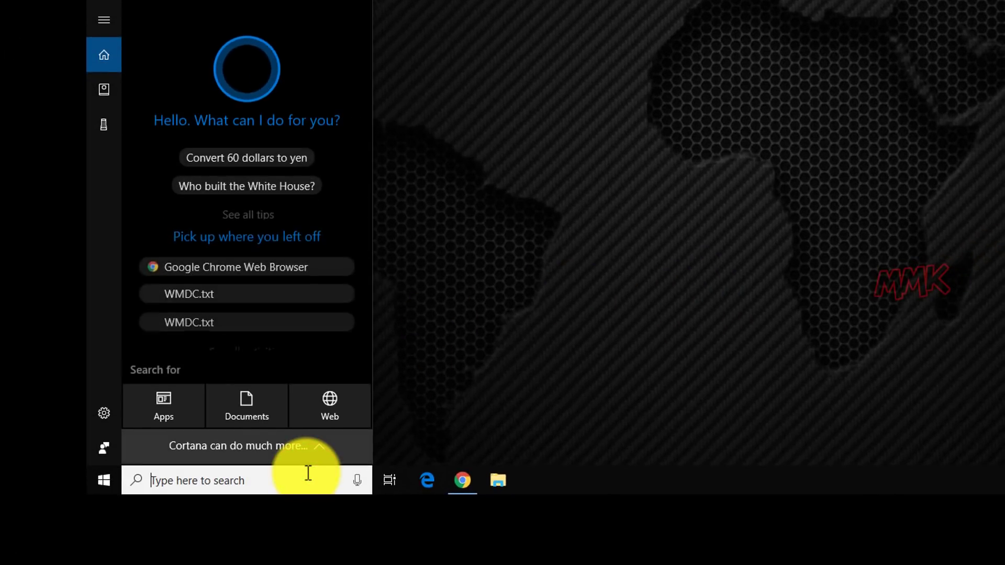
Run dxdiag, read the Windows 10 Pro 64-bit operating system line, and exit the tool
type("d")
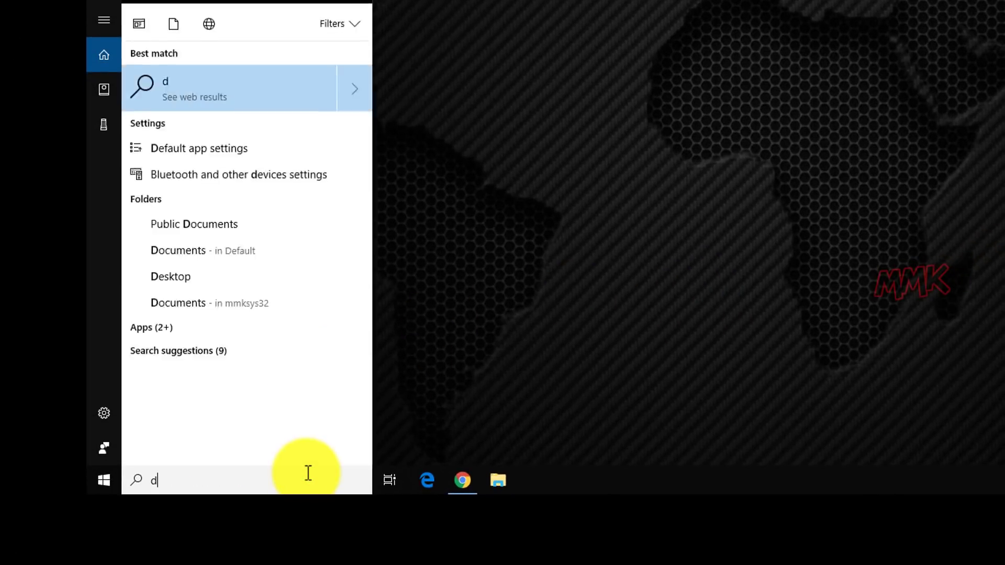
type("xdiag")
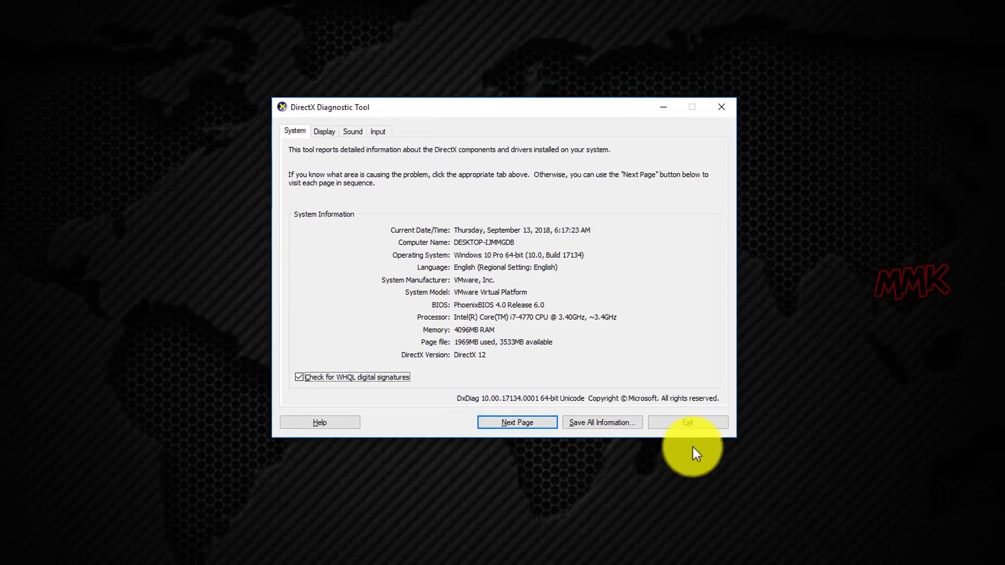
left_click(686, 421)
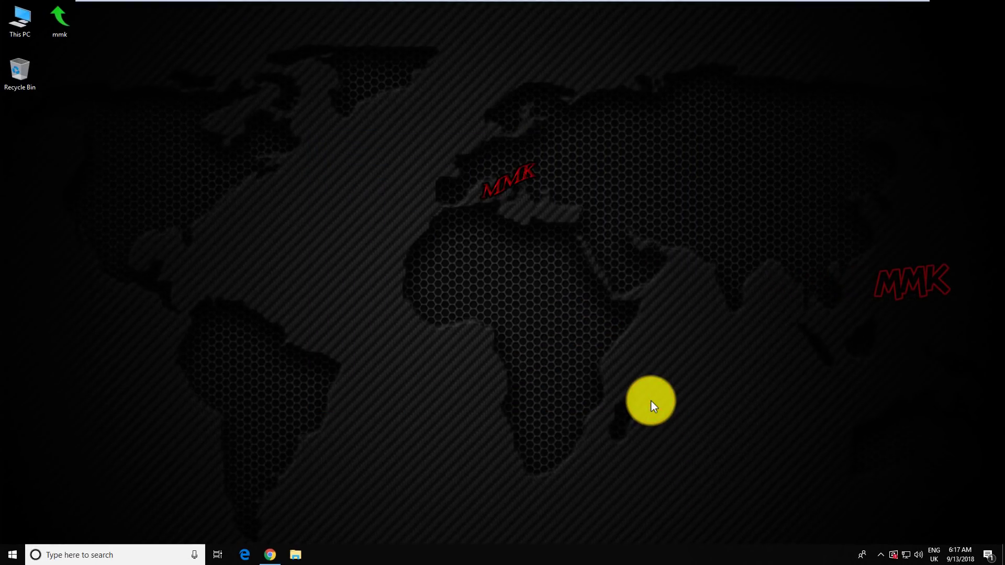
mouse_move(272, 554)
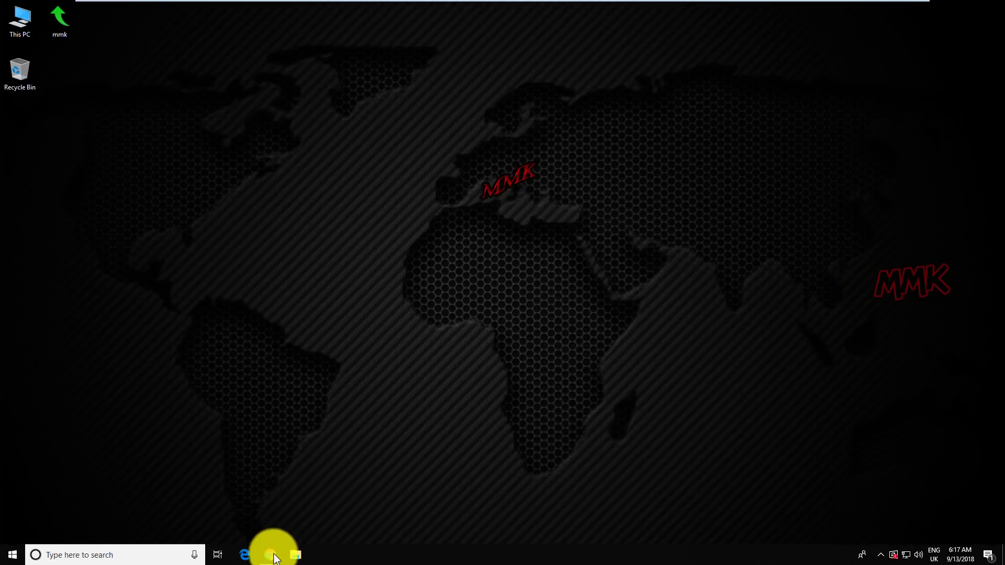
In Chrome, search Google and reach Microsoft's Windows Mobile Device Center 6.1 64-bit driver page
left_click(270, 554)
type("wi")
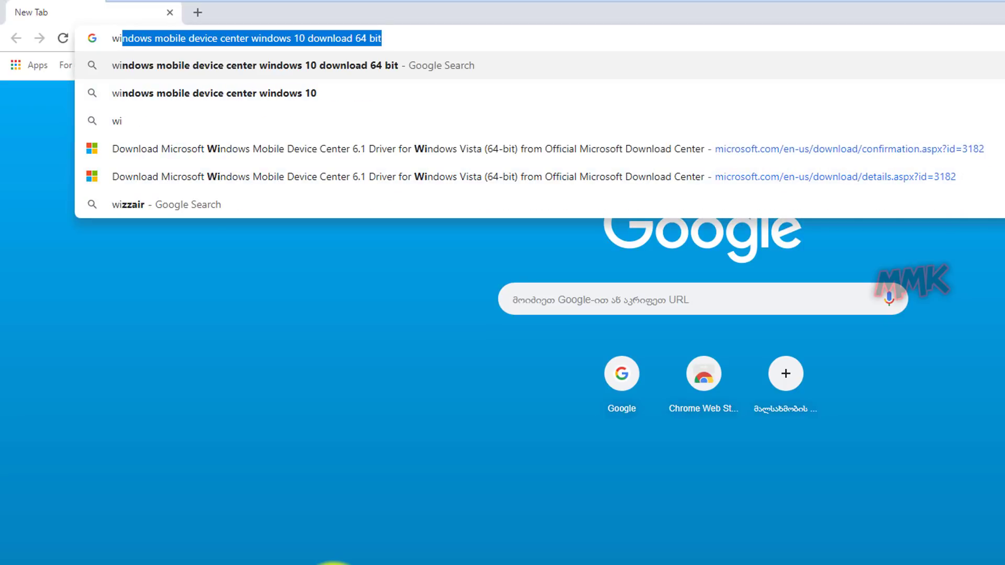
type("ndows")
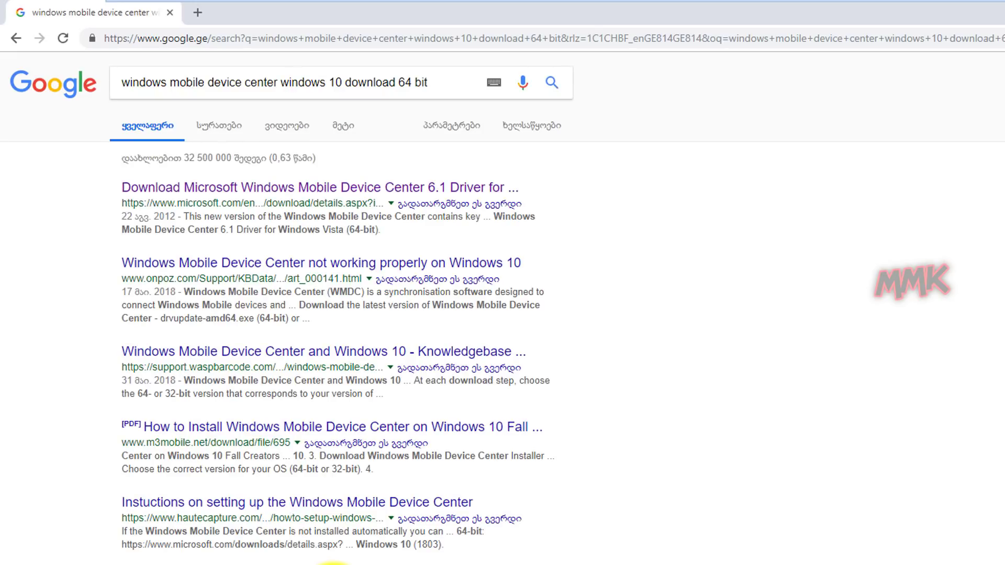
left_click(321, 187)
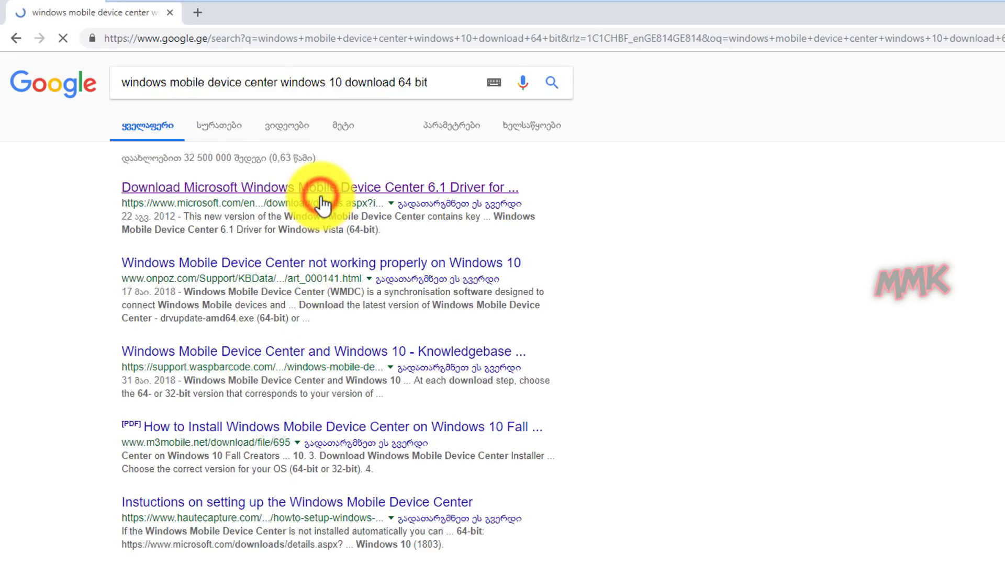
left_click(319, 187)
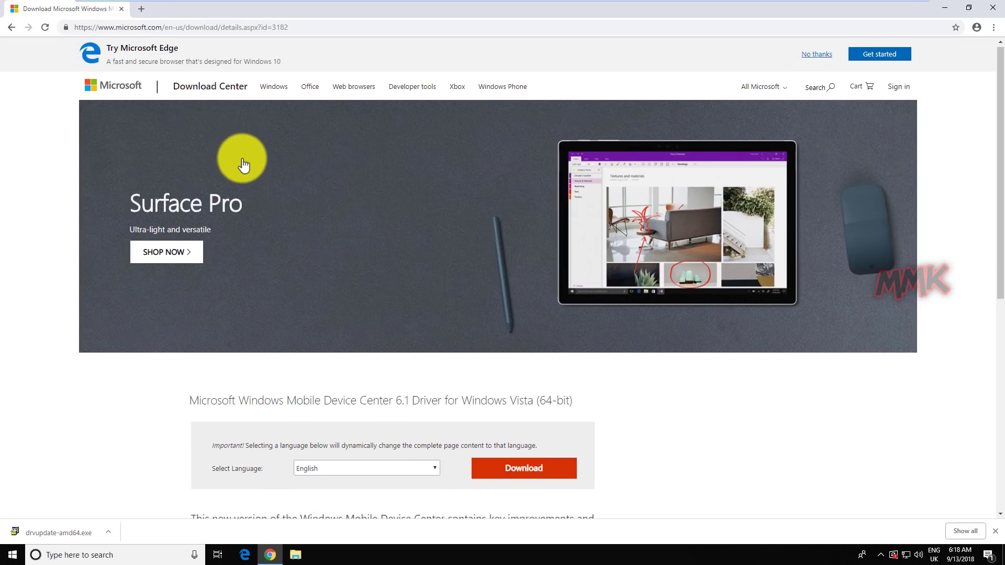
scroll("down", 3)
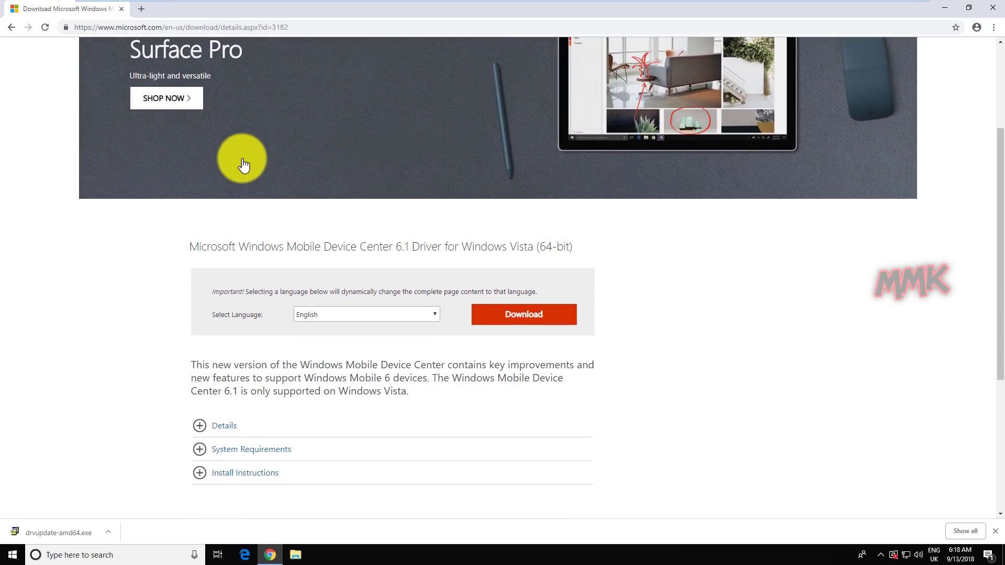
Download the 64-bit driver installer and save it to the Desktop
left_click(523, 314)
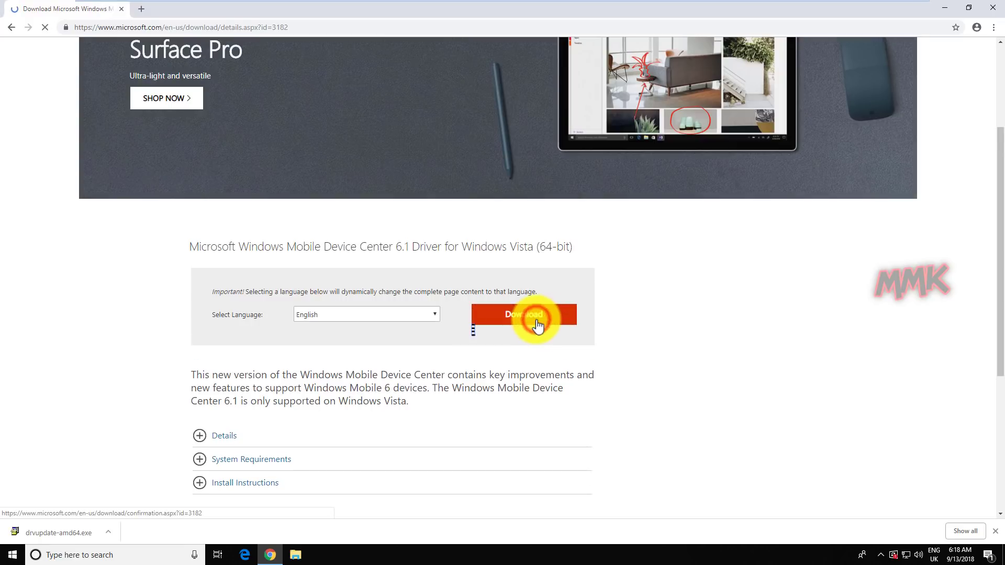
left_click(523, 313)
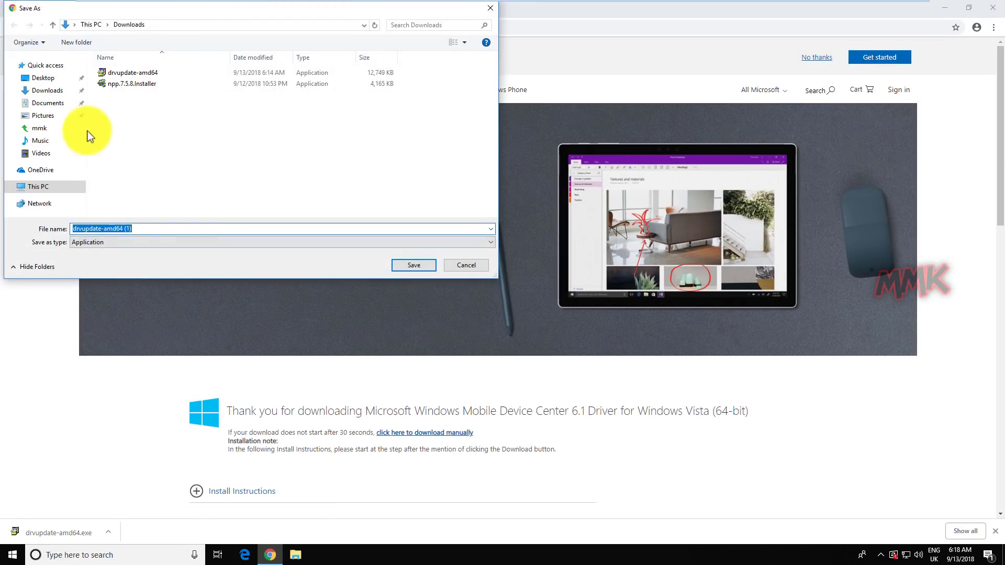
left_click(42, 77)
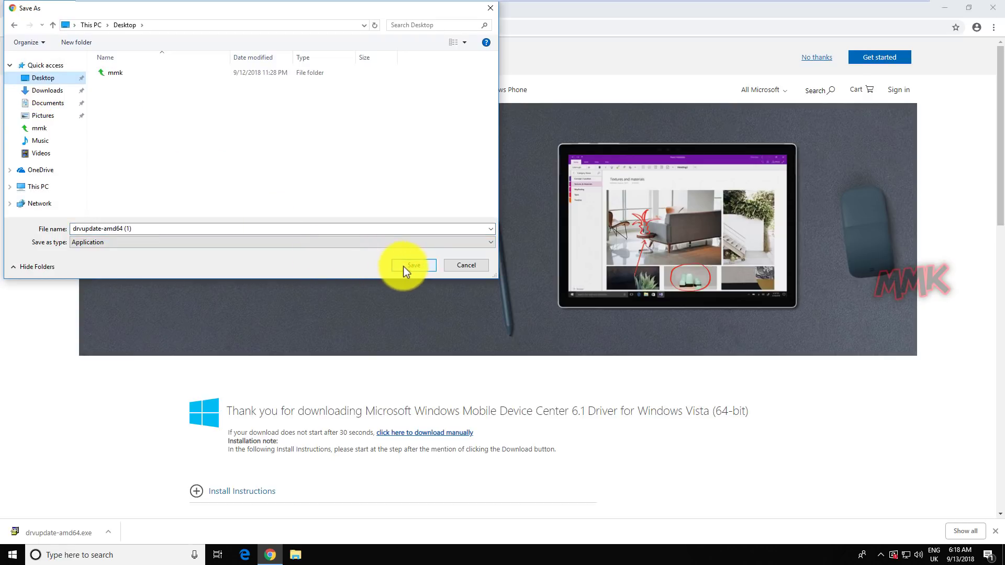
left_click(414, 264)
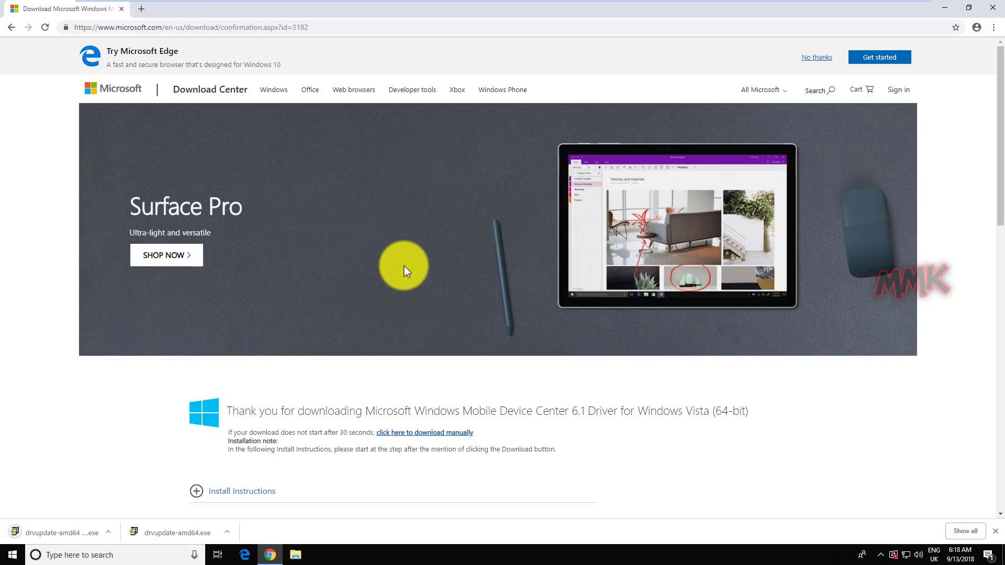
mouse_move(901, 97)
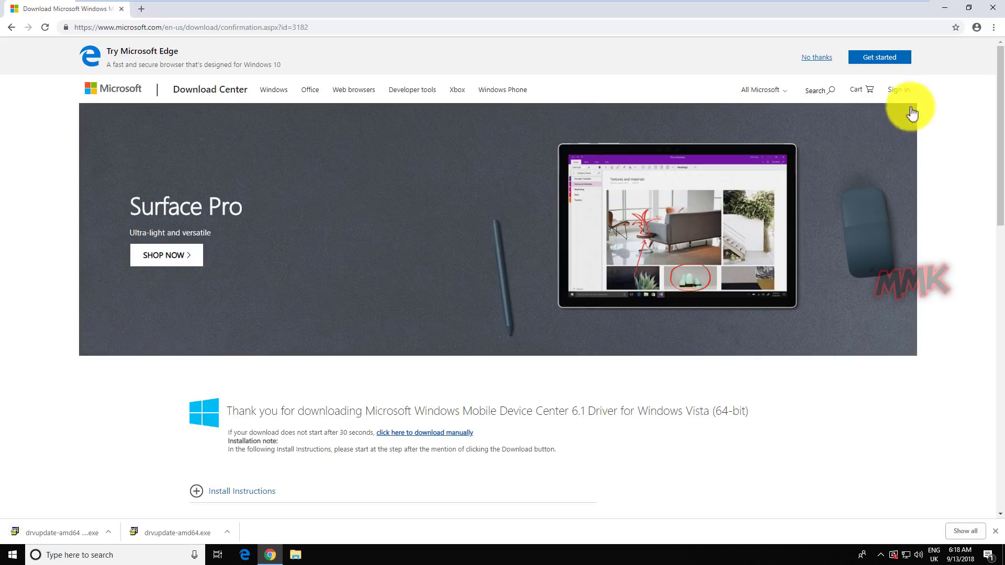
mouse_move(945, 13)
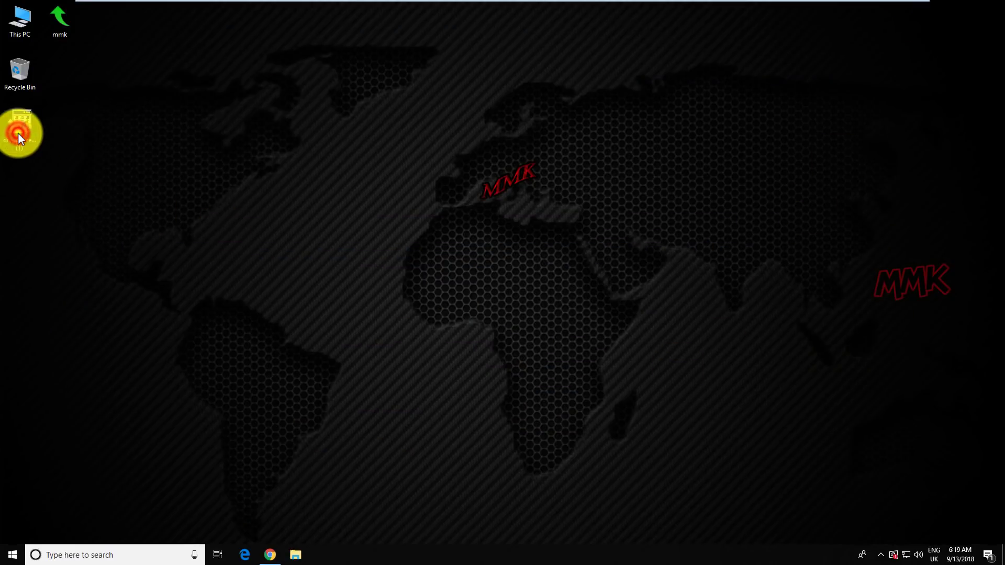
Run drvupdate-amd64 from the desktop and let its configuration finish
double_click(20, 133)
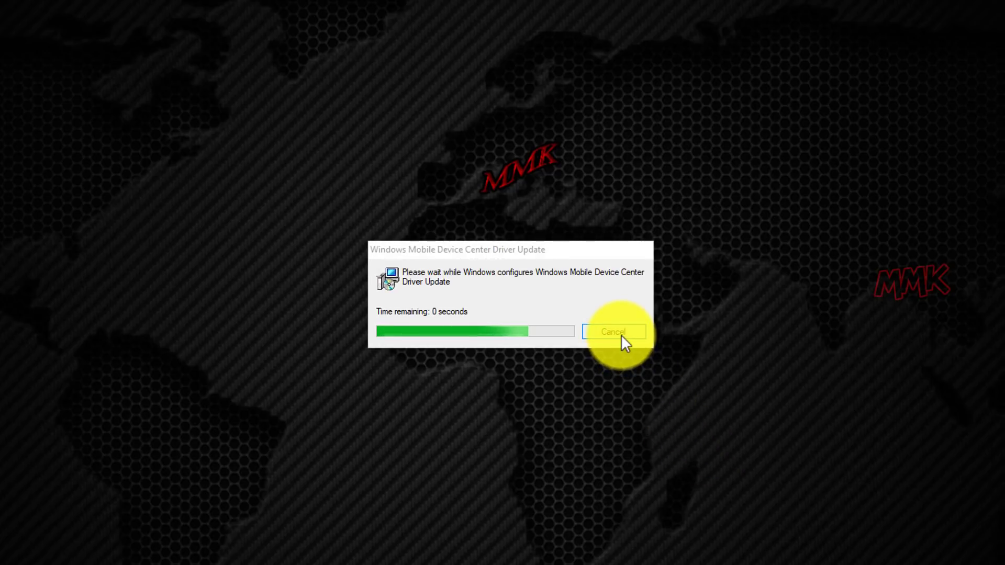
left_click(612, 332)
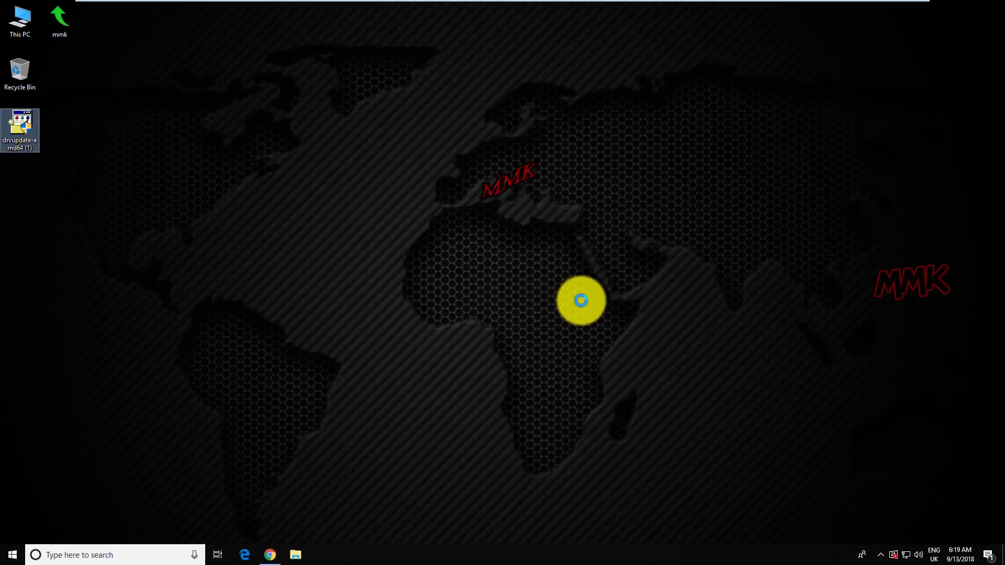
Find Control Panel from Start search and show its Programs and Features list
left_click(115, 555)
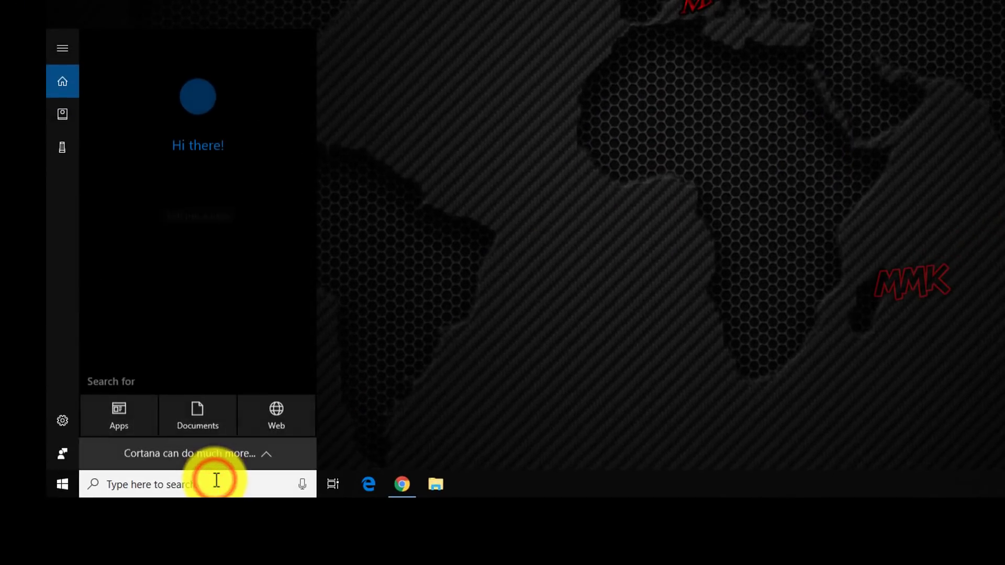
type("control Panel")
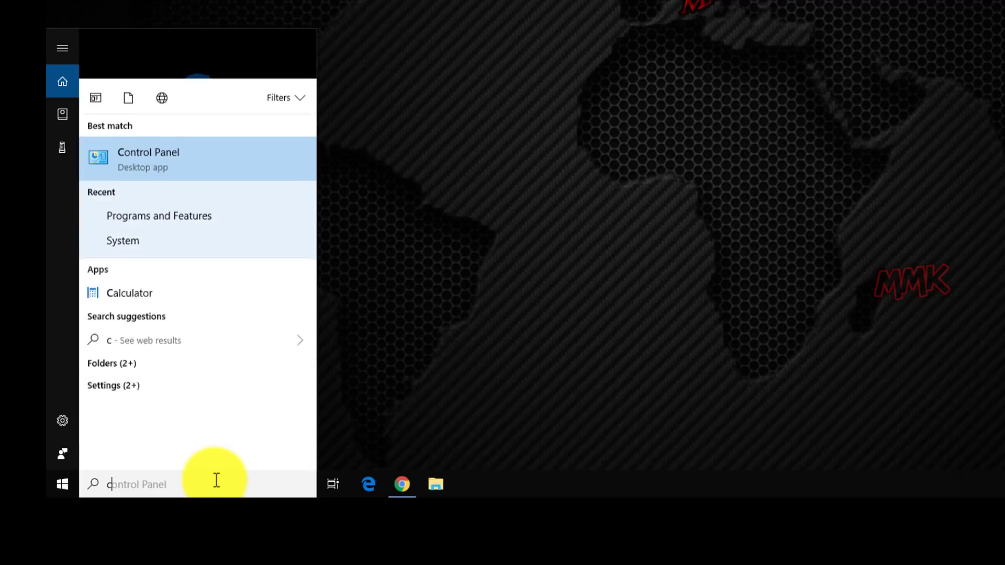
type("ontrol")
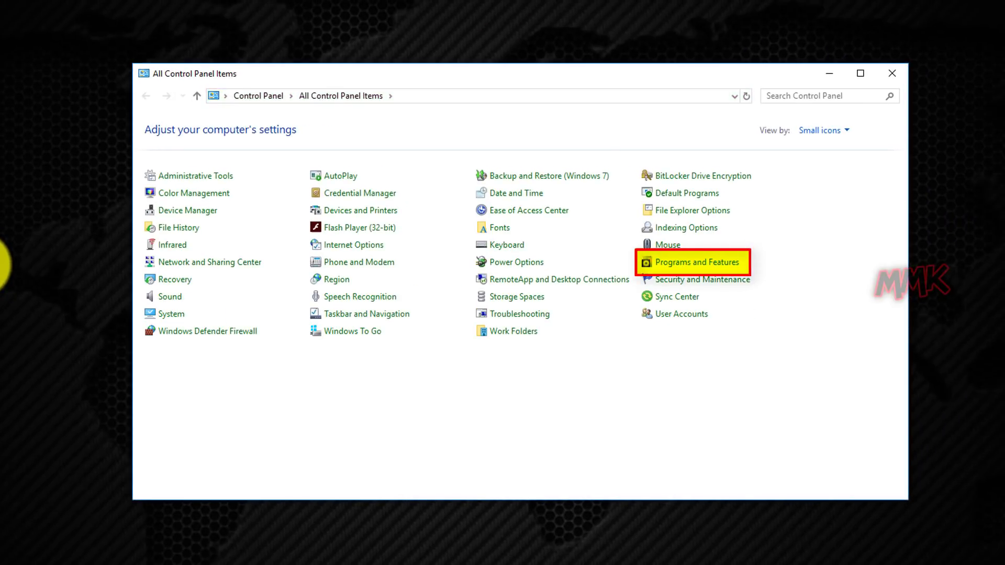
mouse_move(332, 353)
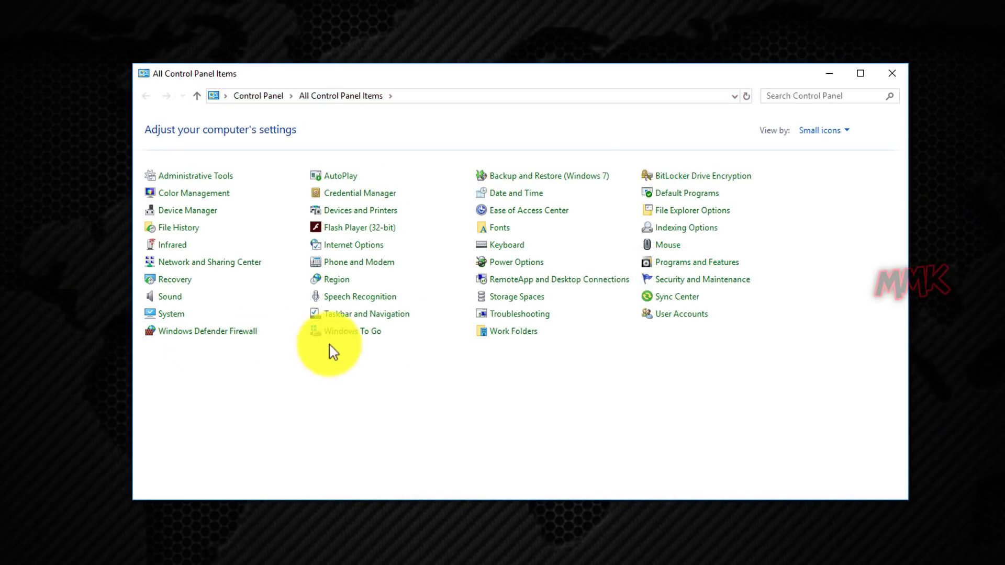
mouse_move(703, 267)
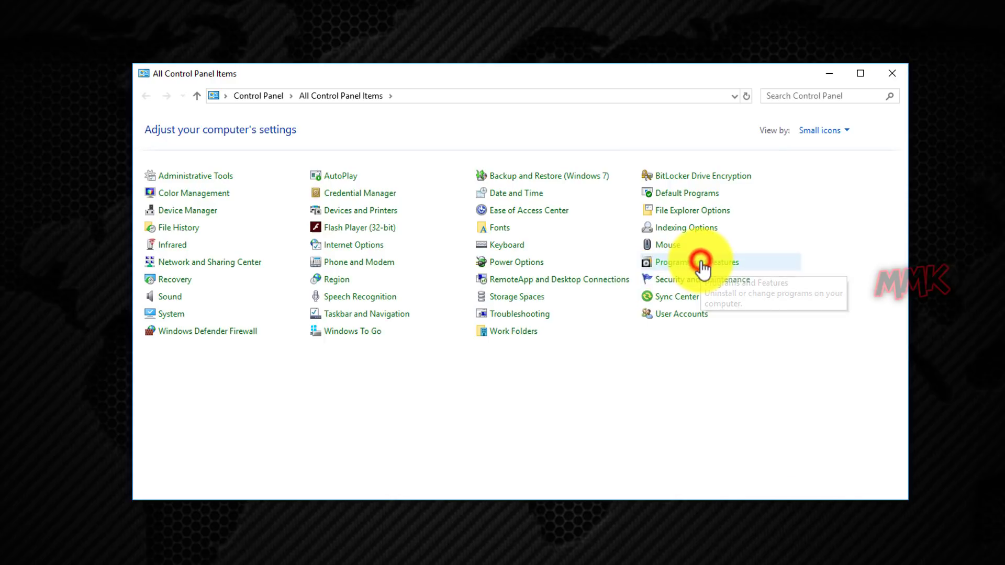
left_click(691, 261)
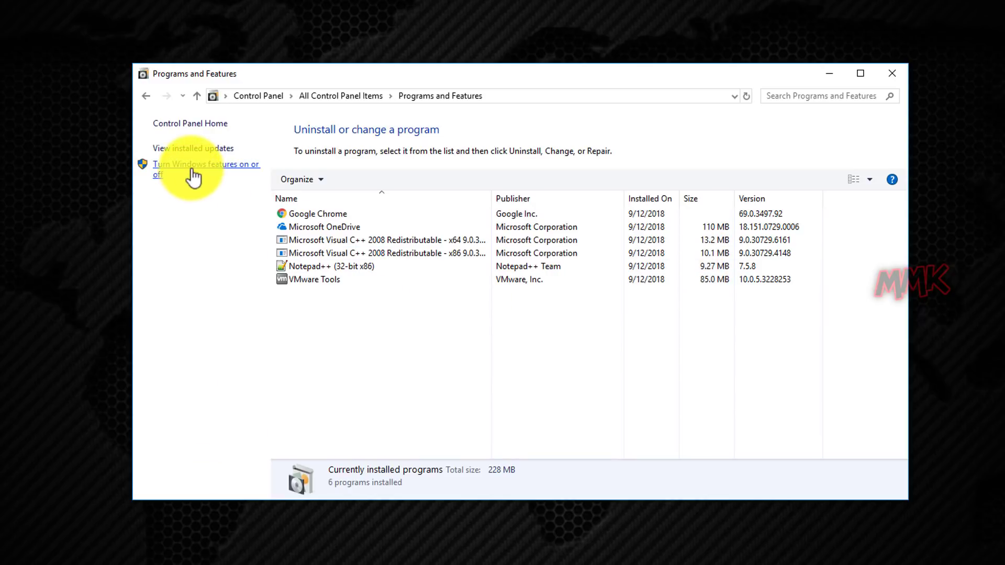
Enable .NET Framework 3.5 in Windows Features, let Windows Update fetch the files, and restart now
left_click(205, 169)
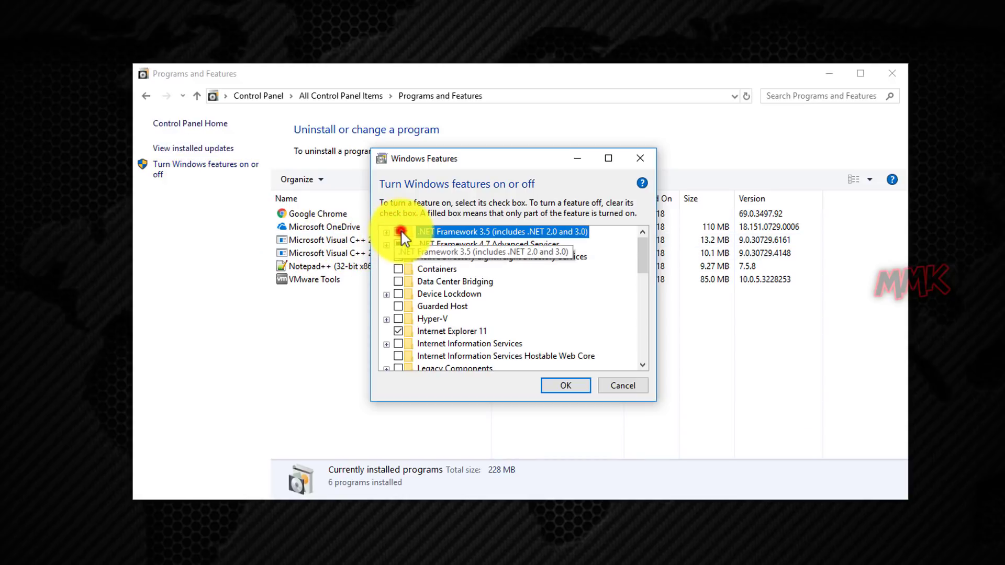
left_click(398, 232)
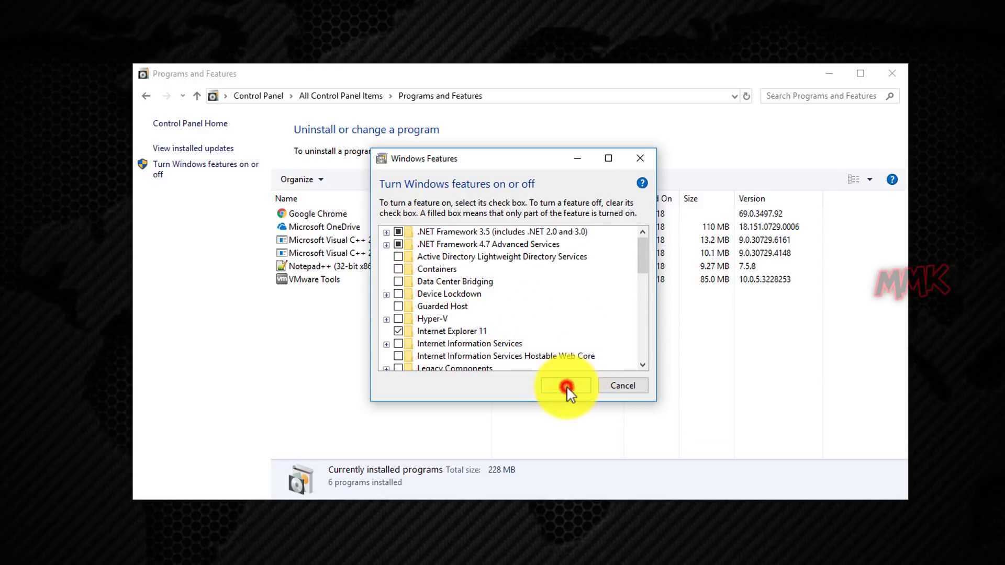
left_click(565, 385)
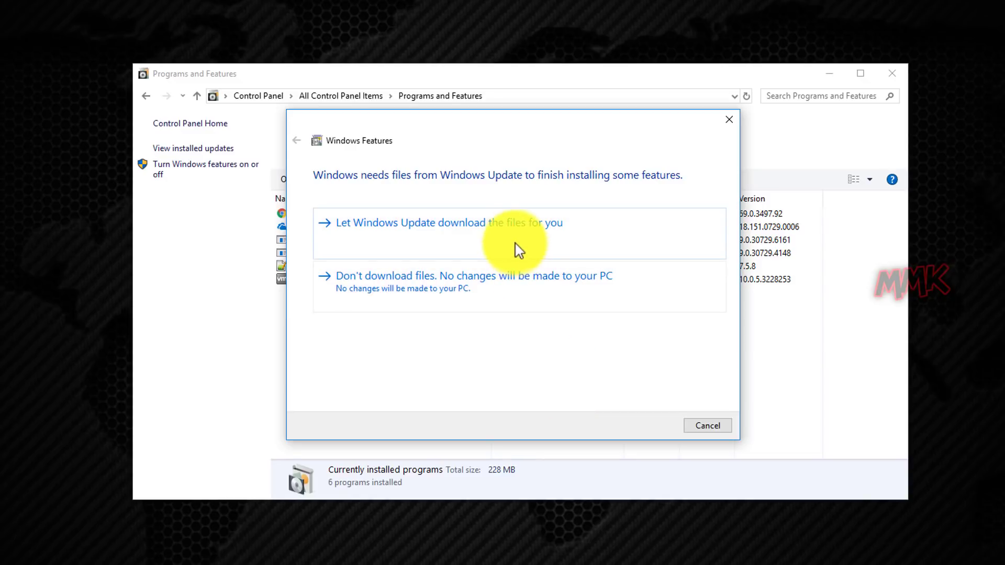
left_click(436, 221)
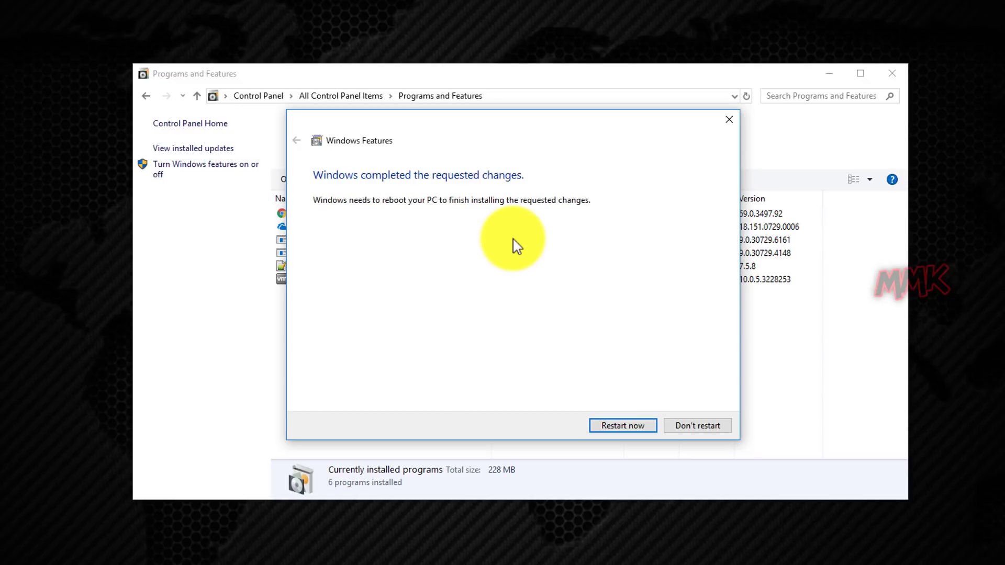
mouse_move(616, 359)
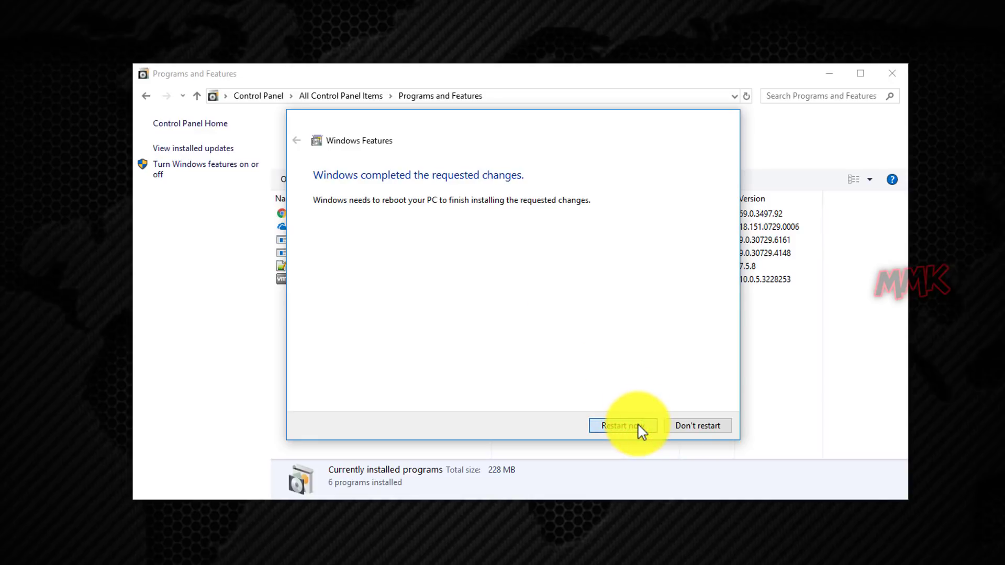
left_click(618, 426)
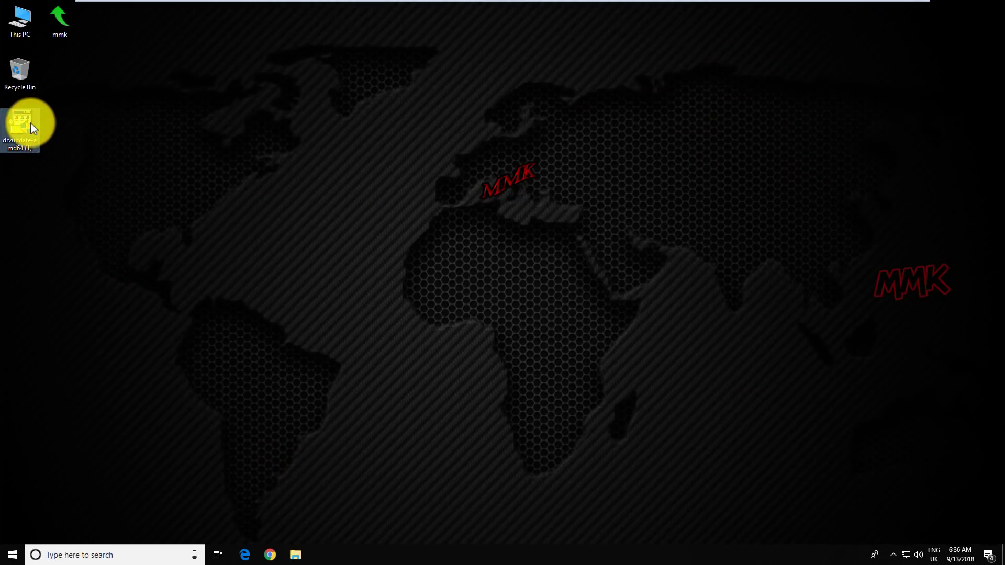
Launch the driver installer again, then search the taskbar for "windows"
double_click(20, 121)
type("w")
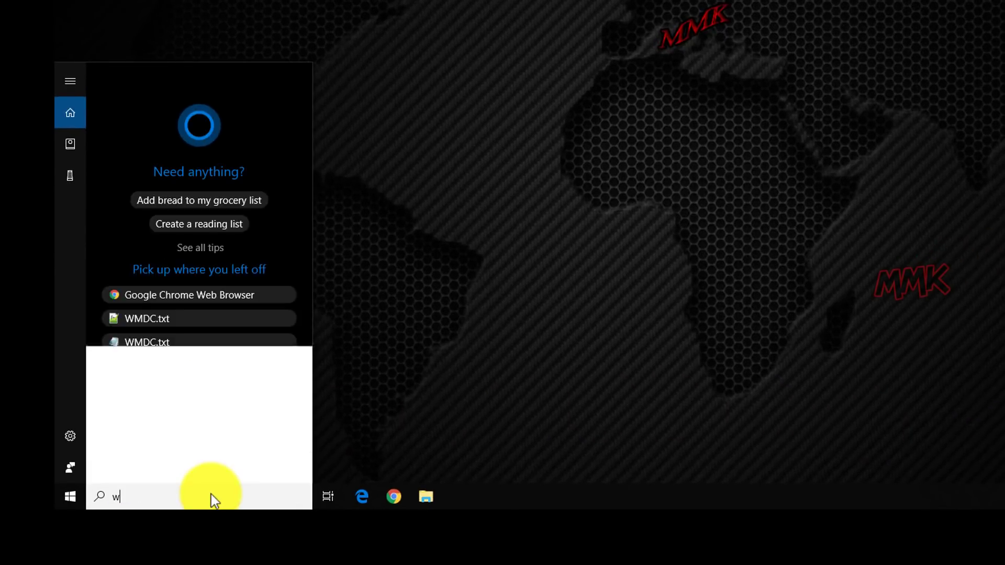
type("indows")
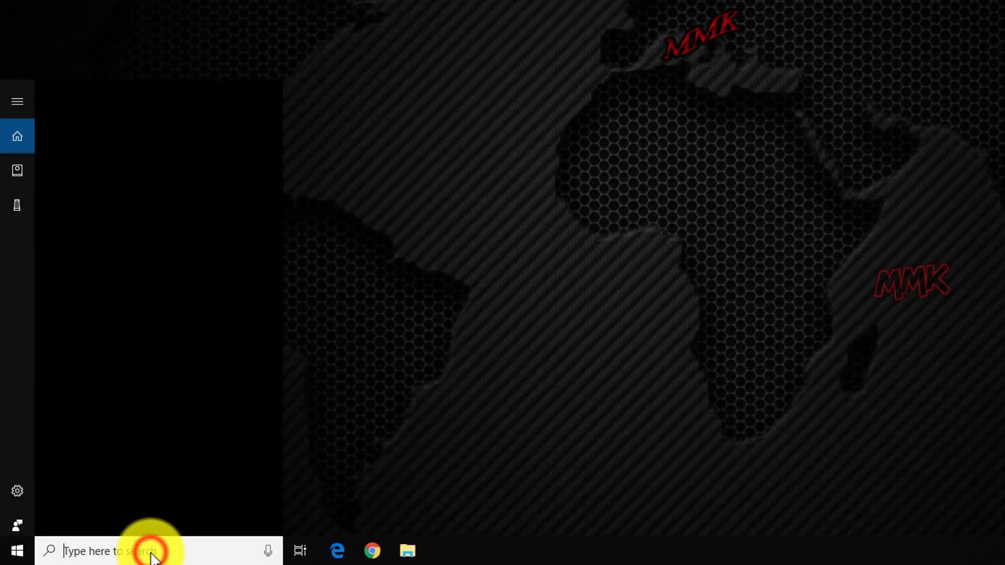
Search cmd and run Command Prompt as administrator
type("cmd")
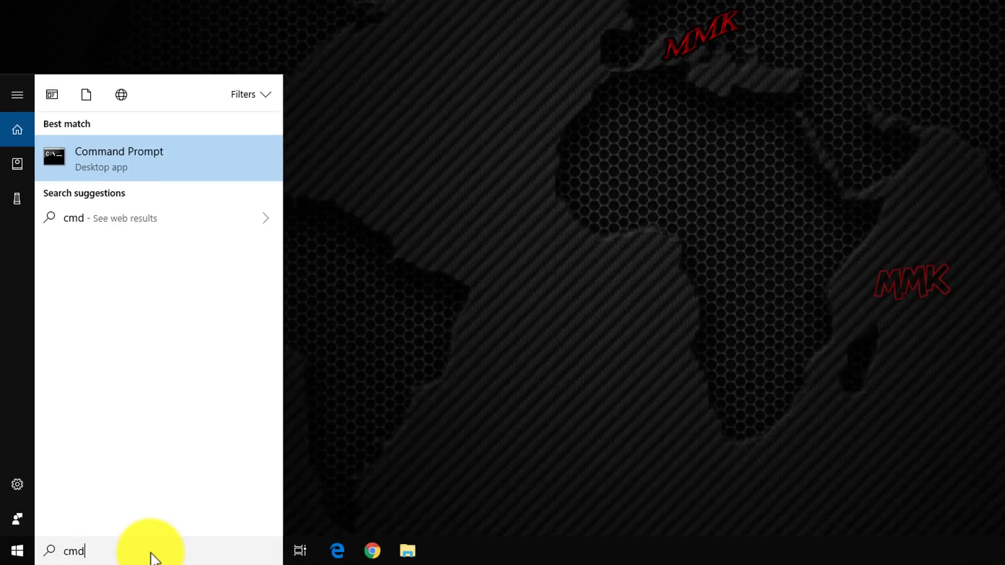
mouse_move(122, 166)
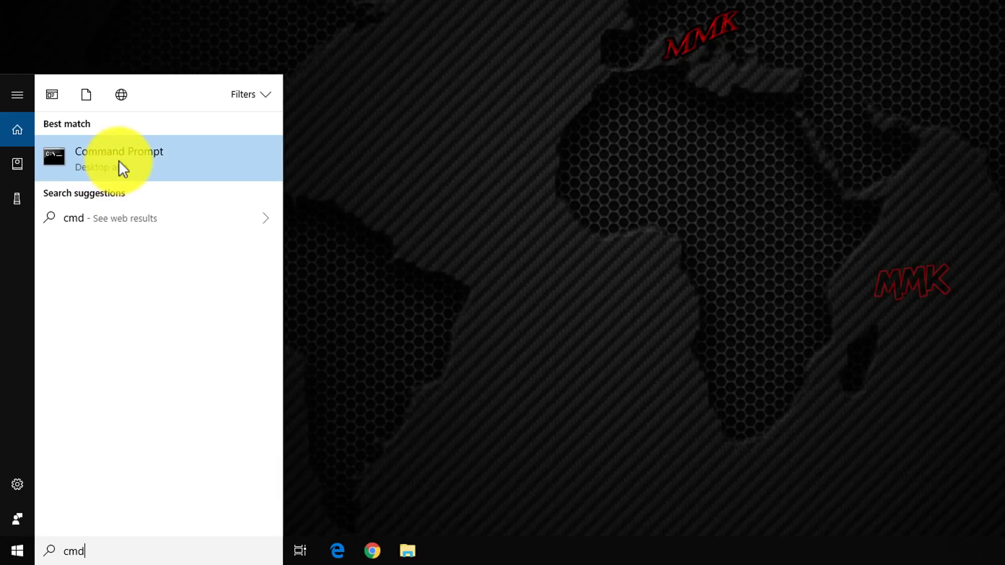
right_click(119, 158)
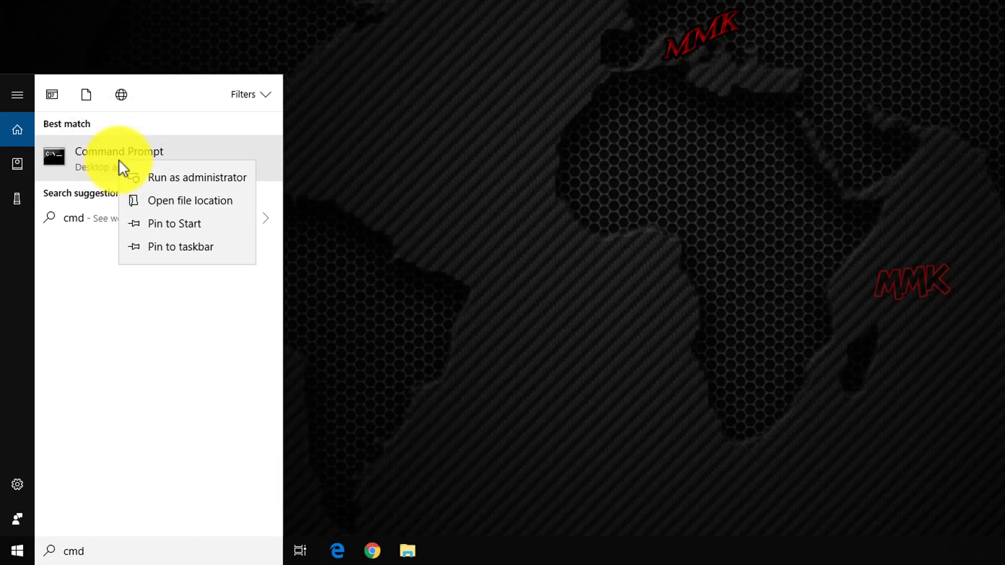
mouse_move(199, 187)
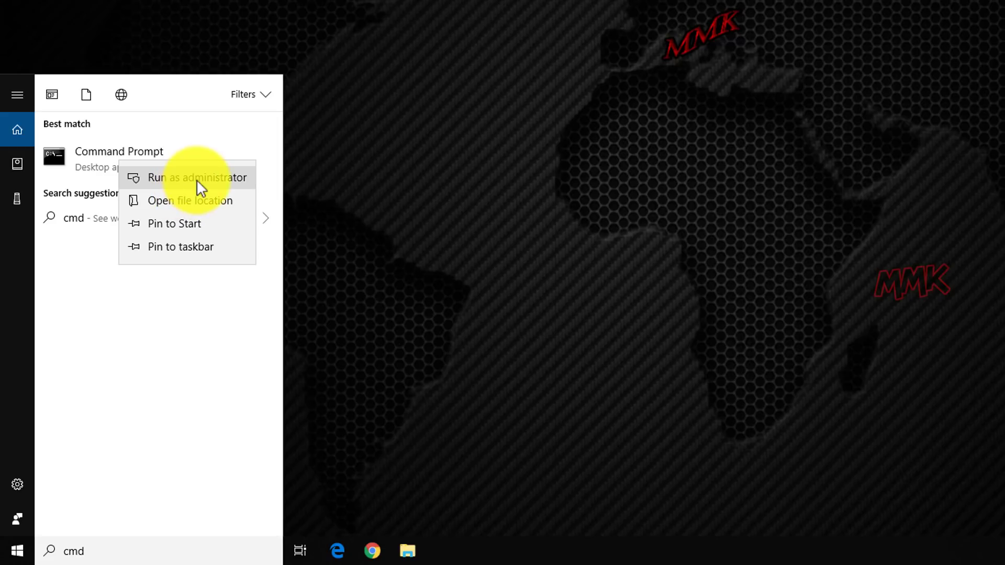
left_click(196, 178)
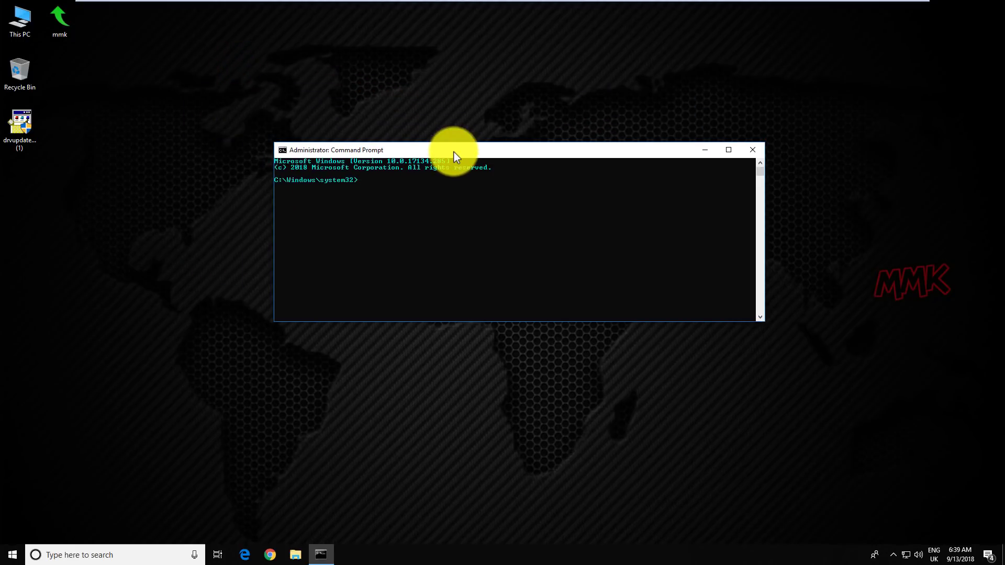
mouse_move(137, 96)
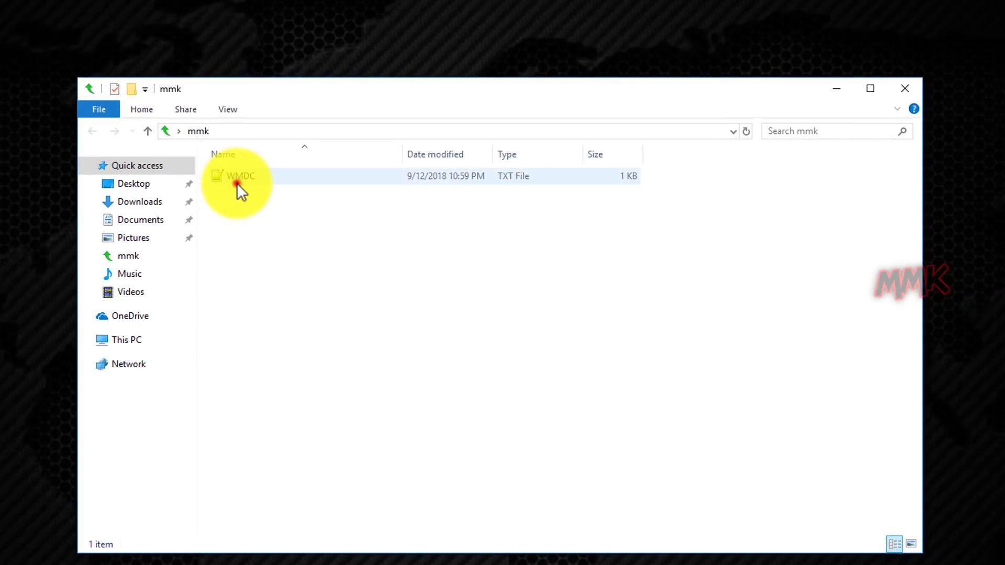
Run the REG ADD SvcHostSplitDisable commands from WMDC.txt for RapiMgr and WcesComm, then close both windows
double_click(241, 176)
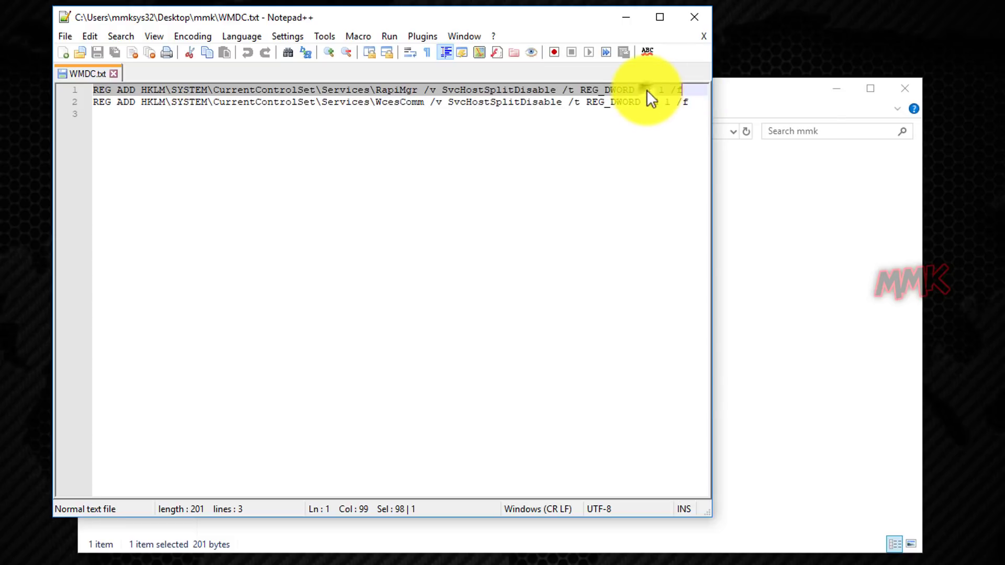
mouse_move(686, 128)
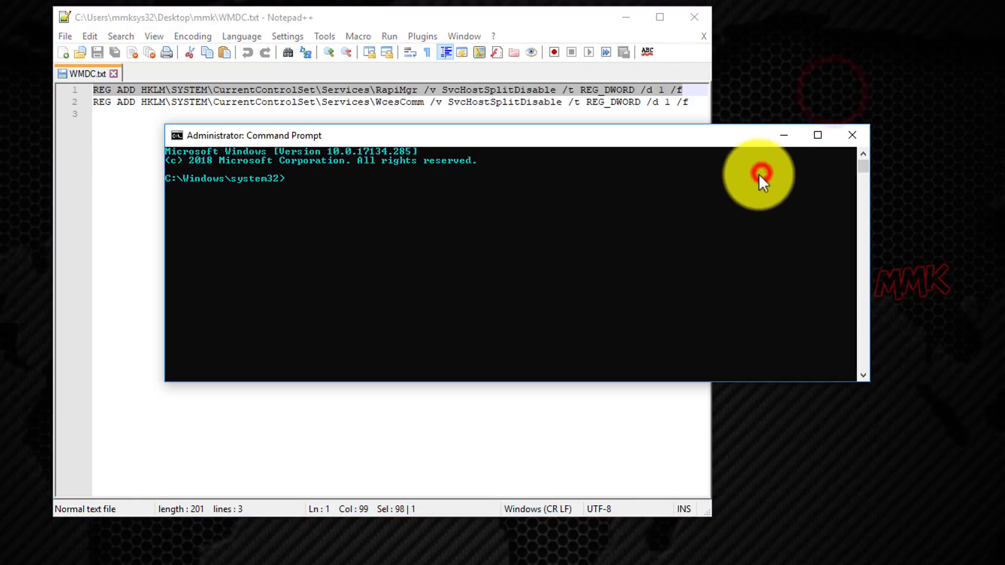
type("REG ADD HKLM\\SYSTEM\\CurrentControlSet\\Services\\RapiMgr /v SvcHostSplitDisable /t REG_DWORD /d 1 /f")
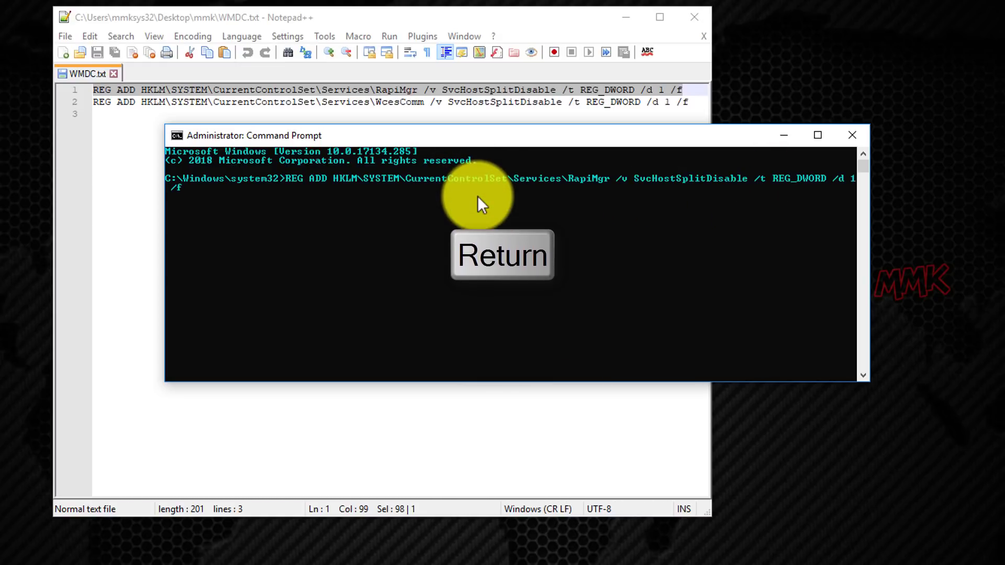
key("Return")
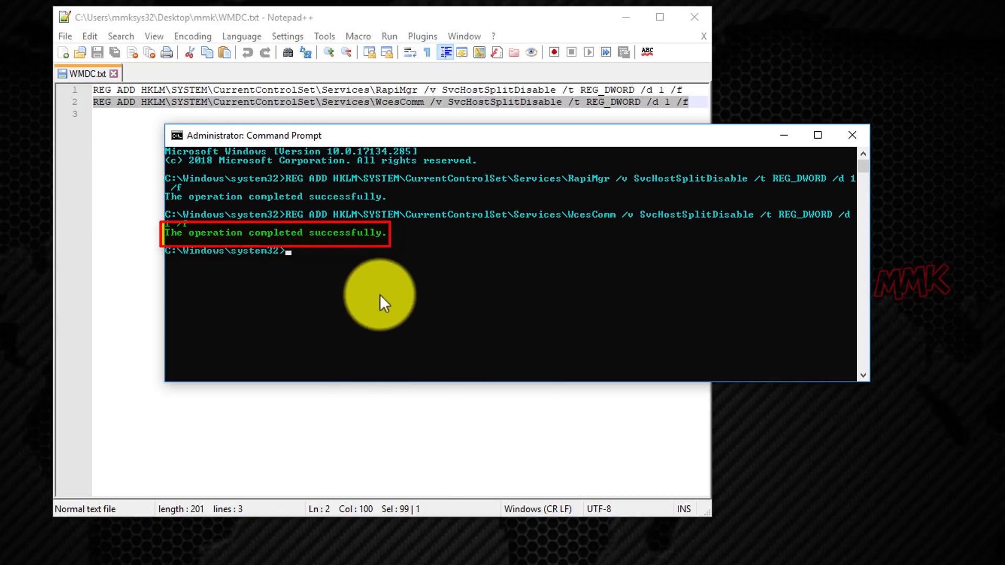
mouse_move(852, 135)
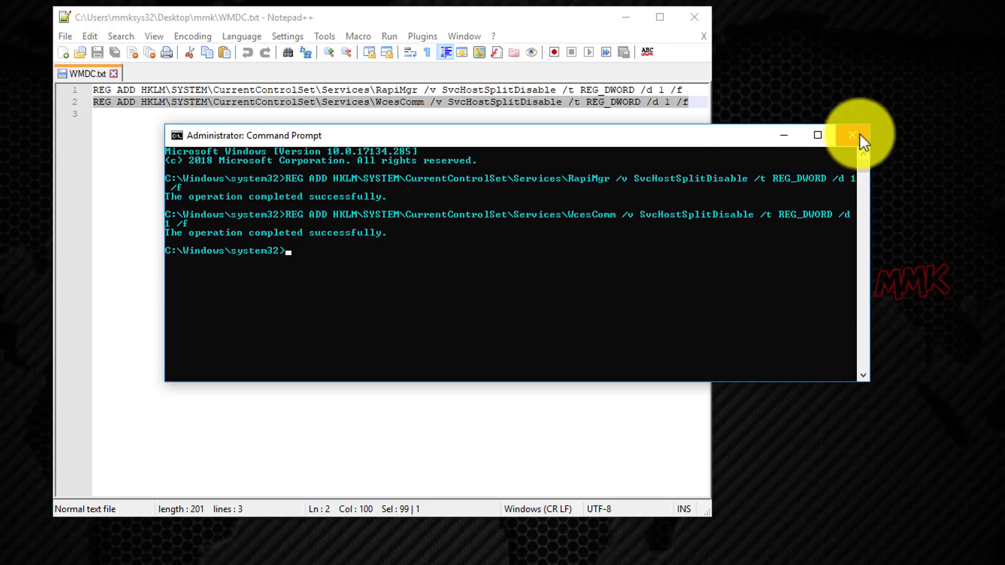
left_click(851, 135)
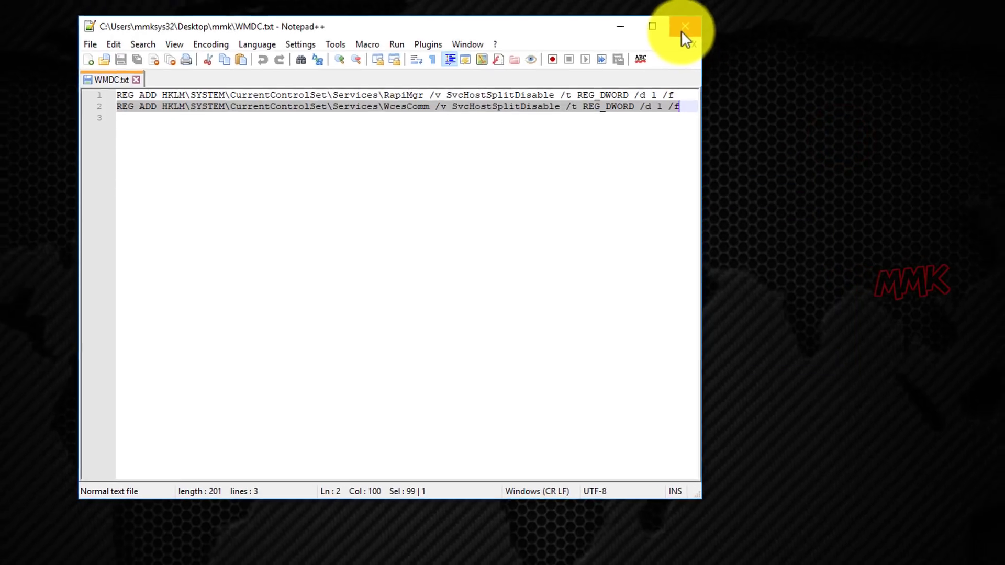
left_click(684, 26)
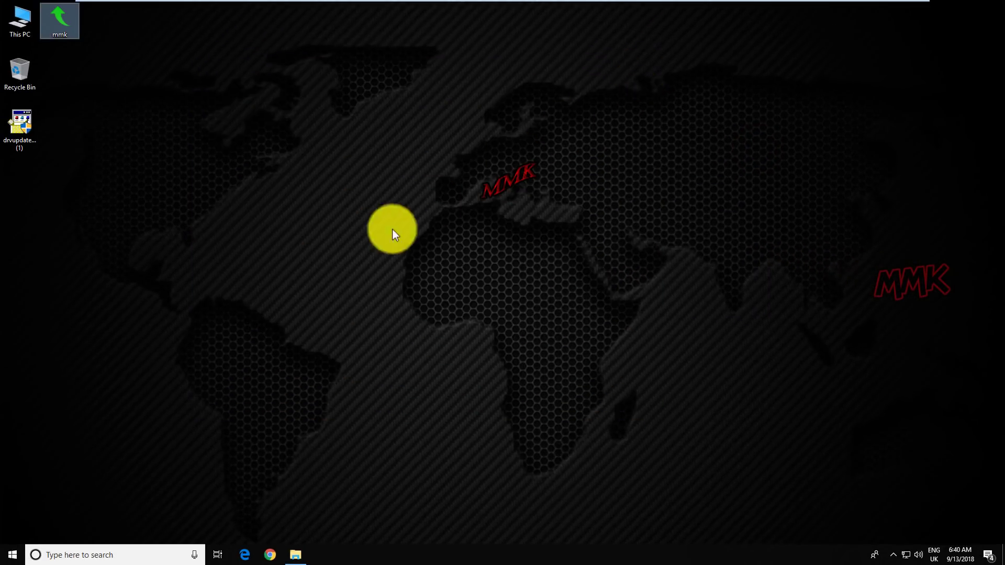
Search for and launch Services, then sort the list by the Name column
left_click(115, 555)
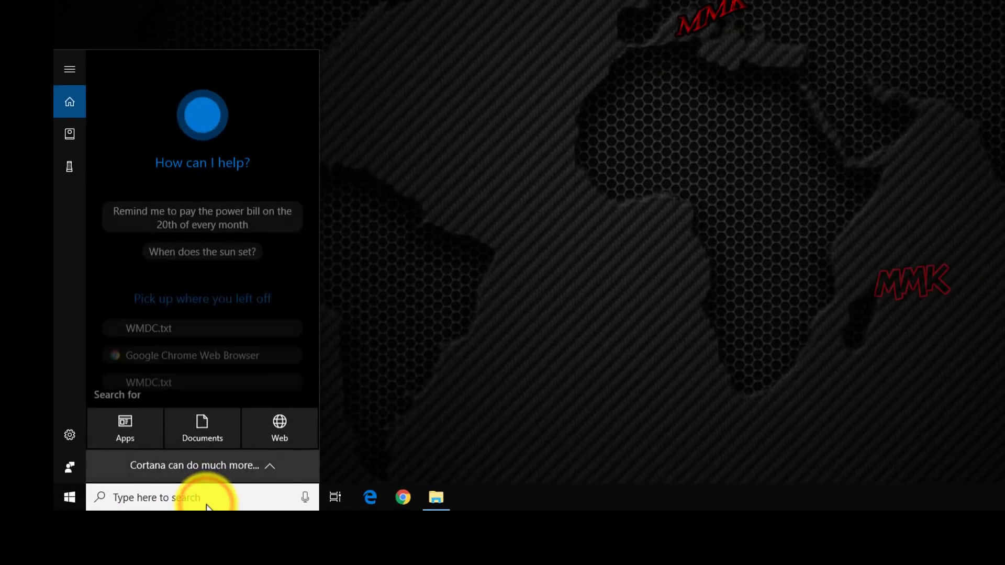
type("services")
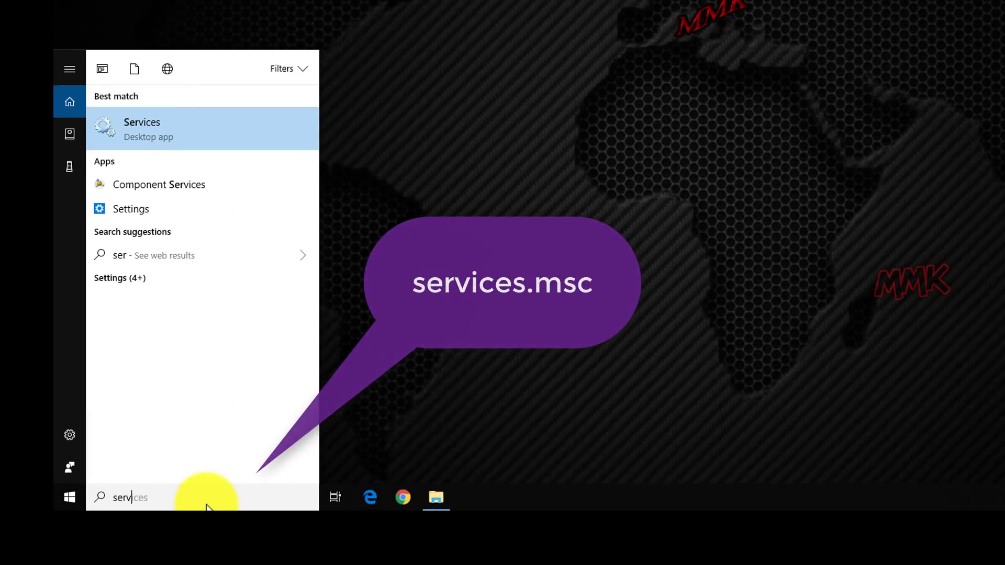
type("es")
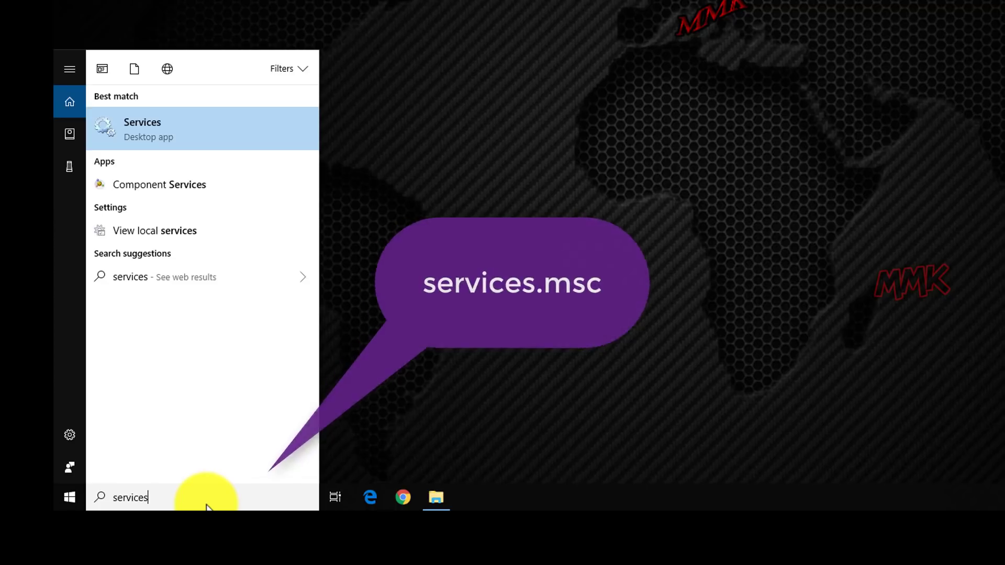
mouse_move(202, 126)
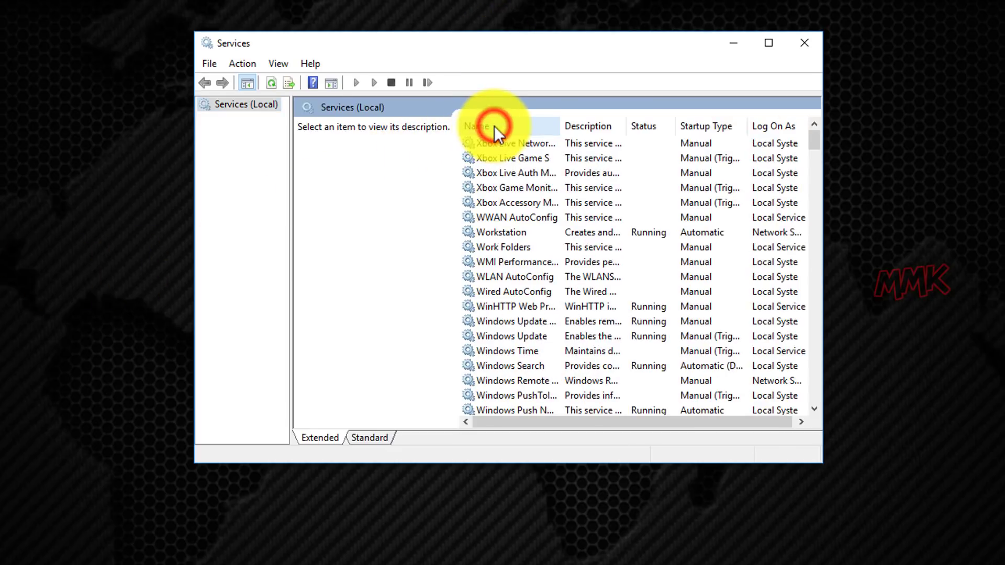
left_click(476, 127)
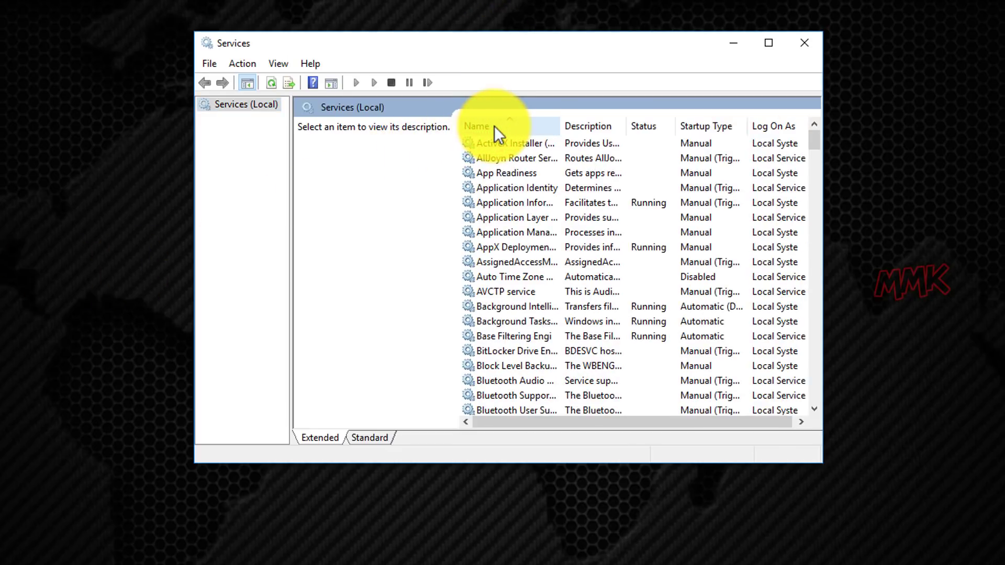
mouse_move(563, 138)
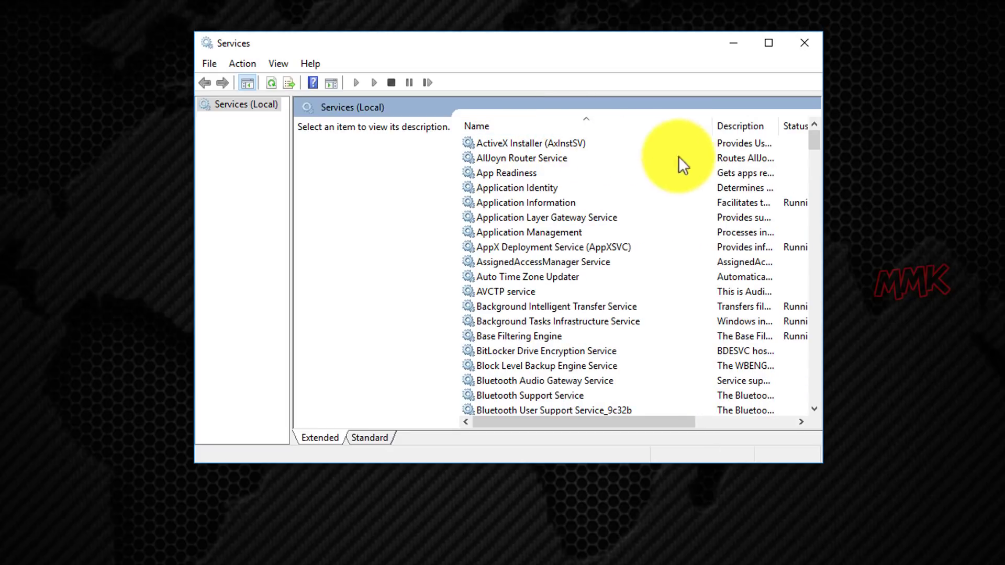
Scroll down to the two Windows Mobile-based device connectivity services
scroll("down", 3)
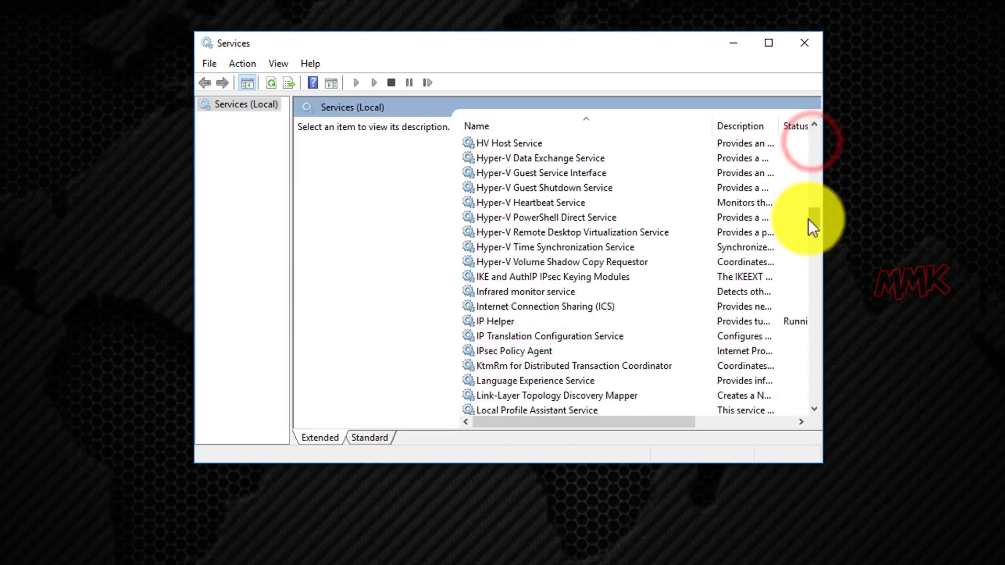
scroll("down", 3)
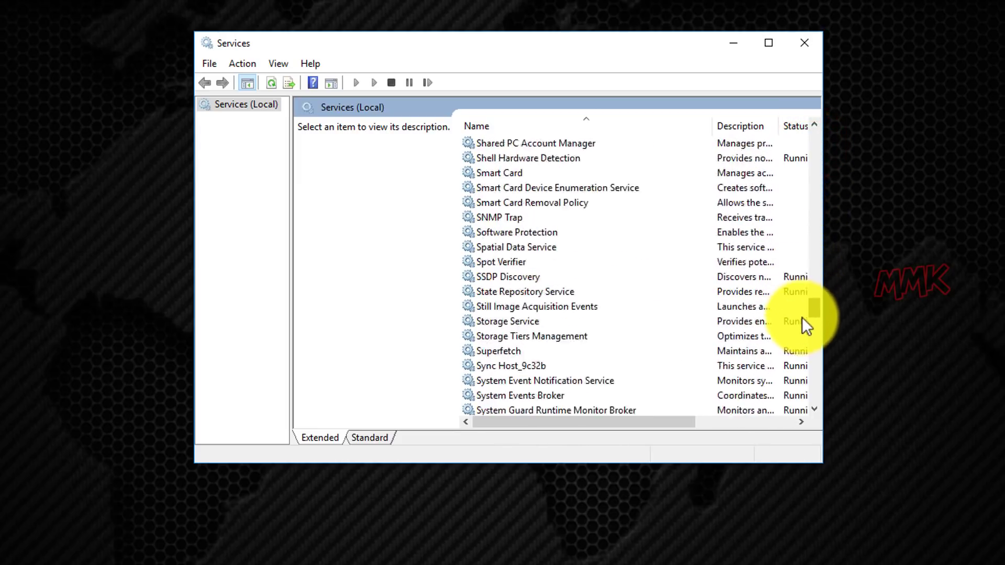
scroll("down", 3)
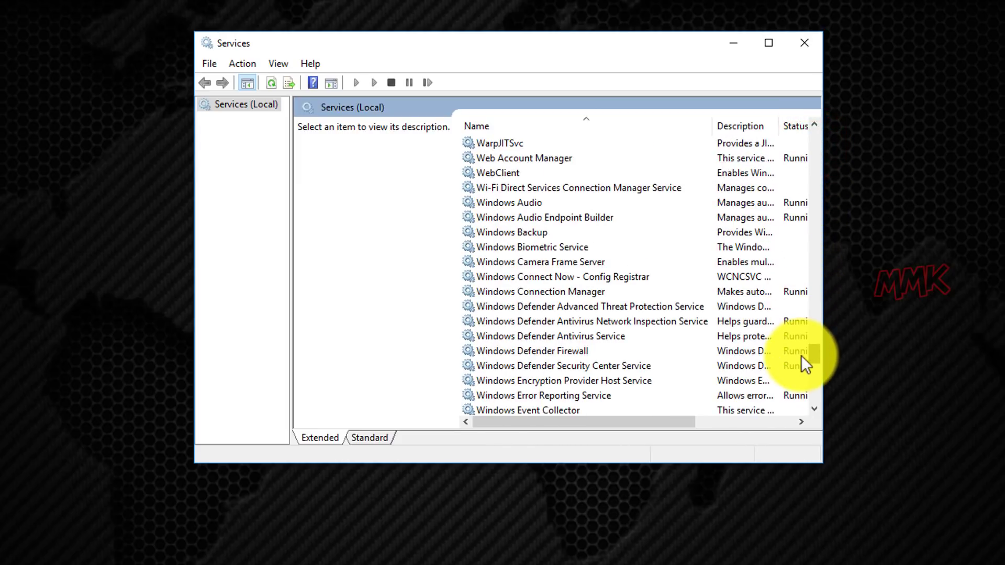
scroll("down", 3)
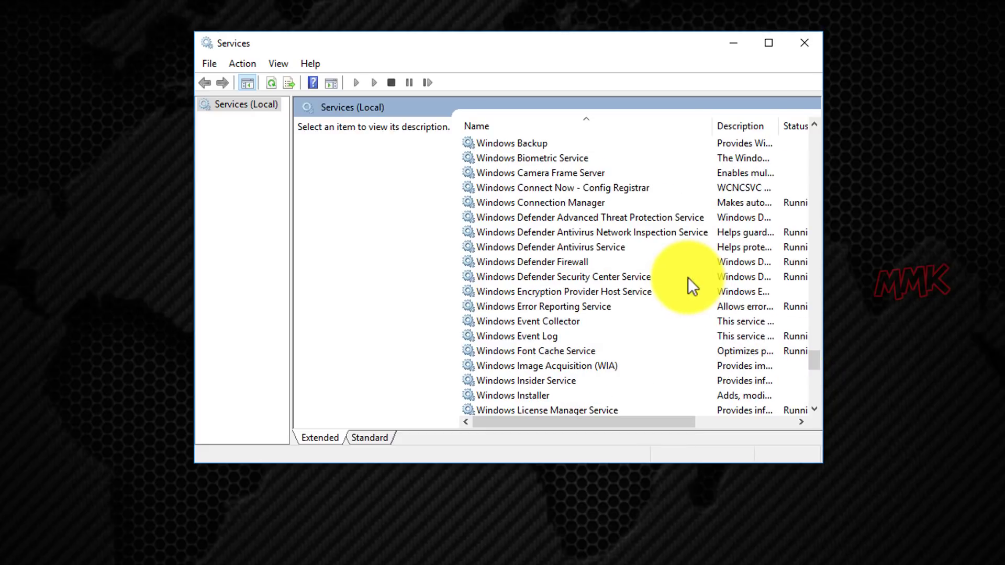
scroll("down", 3)
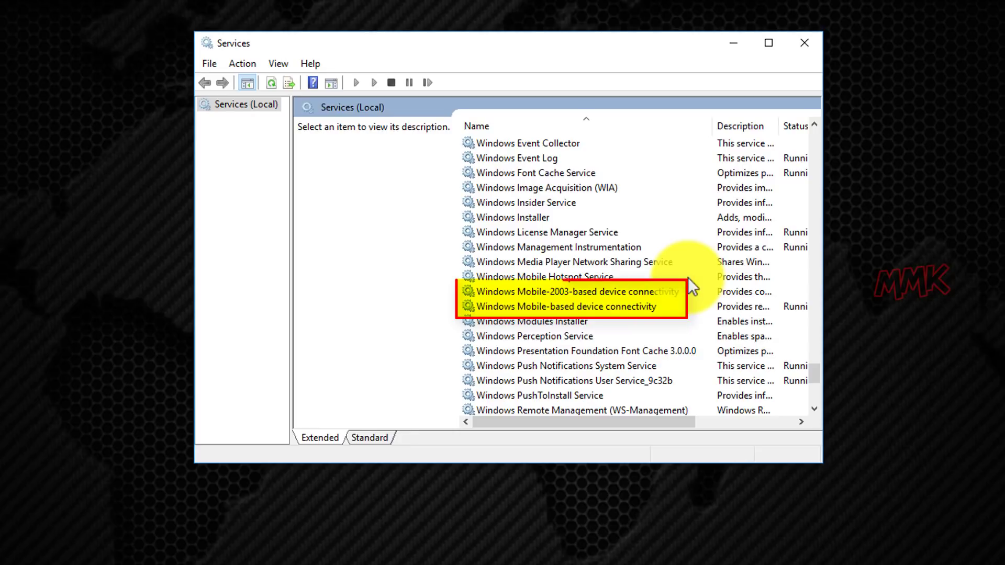
mouse_move(695, 222)
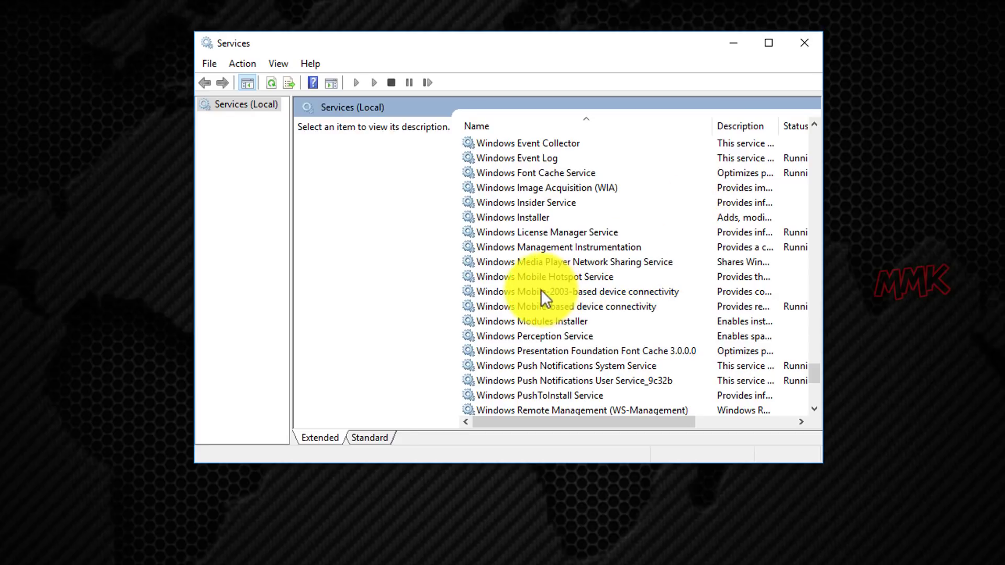
In the Windows Mobile-2003-based service's Properties, set Log On to Local System account and confirm
right_click(543, 291)
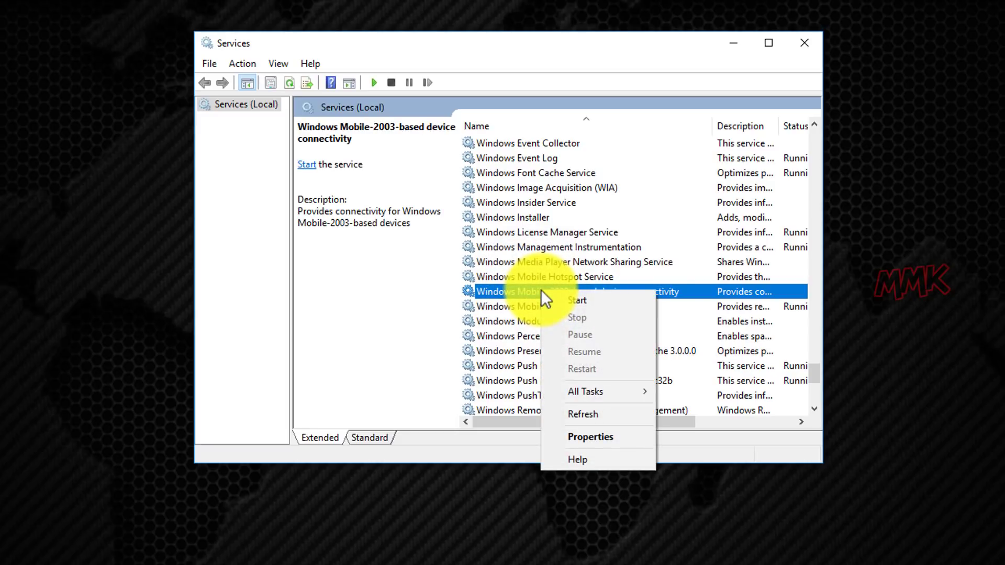
mouse_move(595, 449)
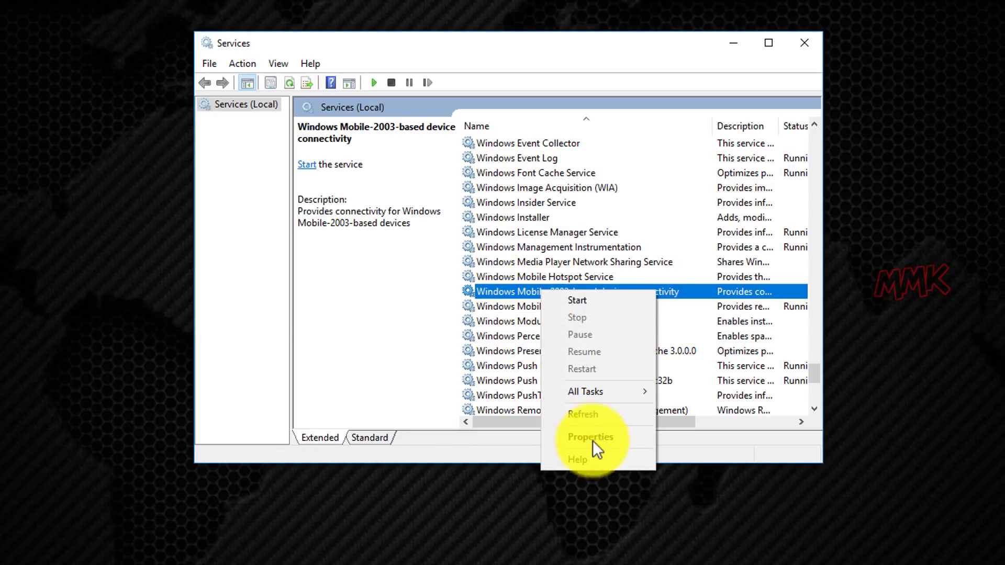
mouse_move(589, 436)
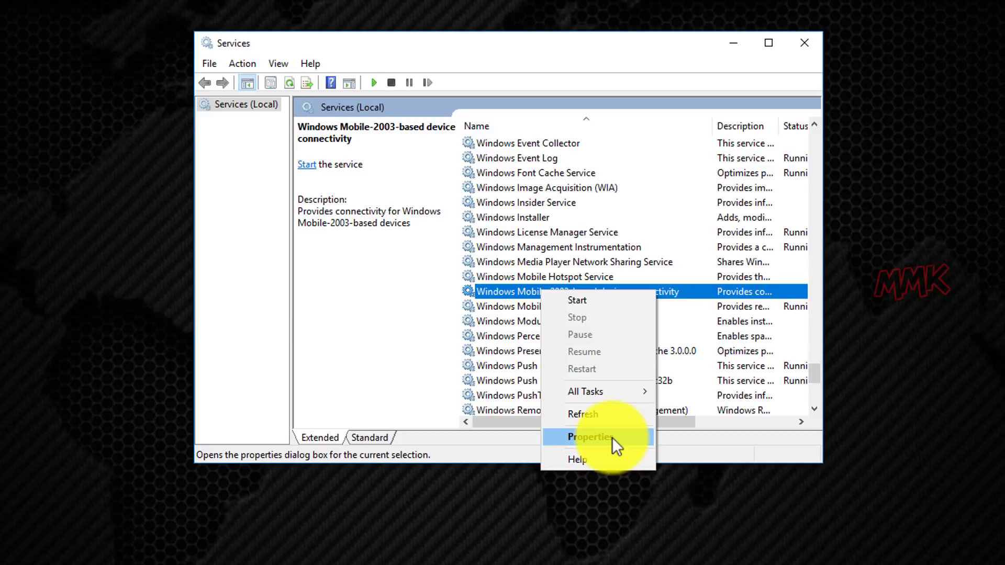
left_click(590, 436)
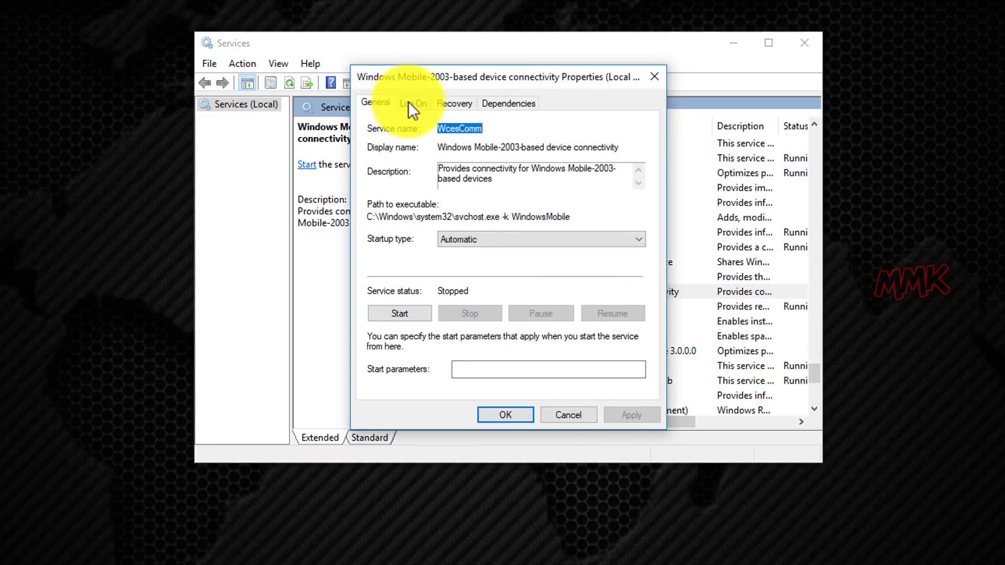
left_click(413, 104)
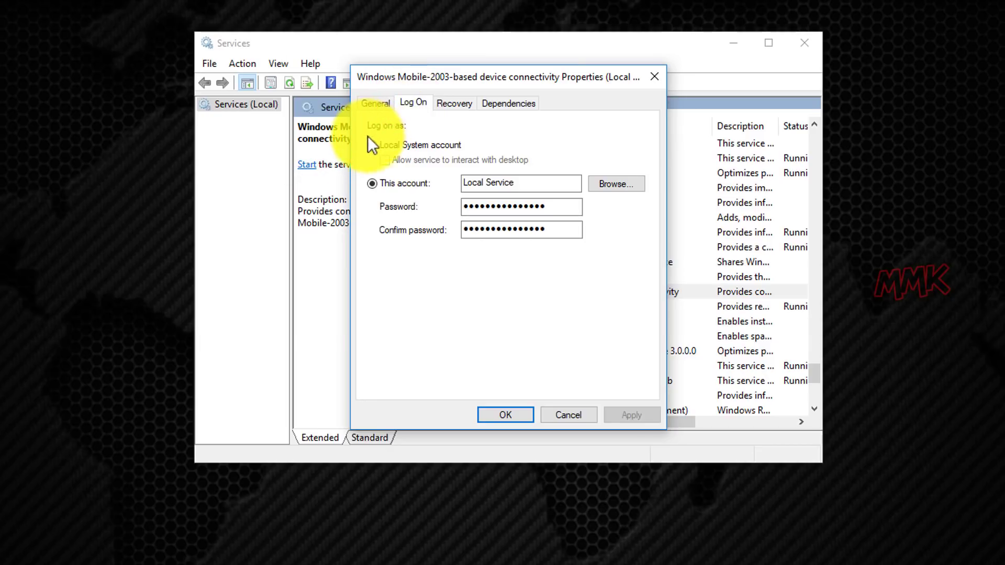
left_click(372, 144)
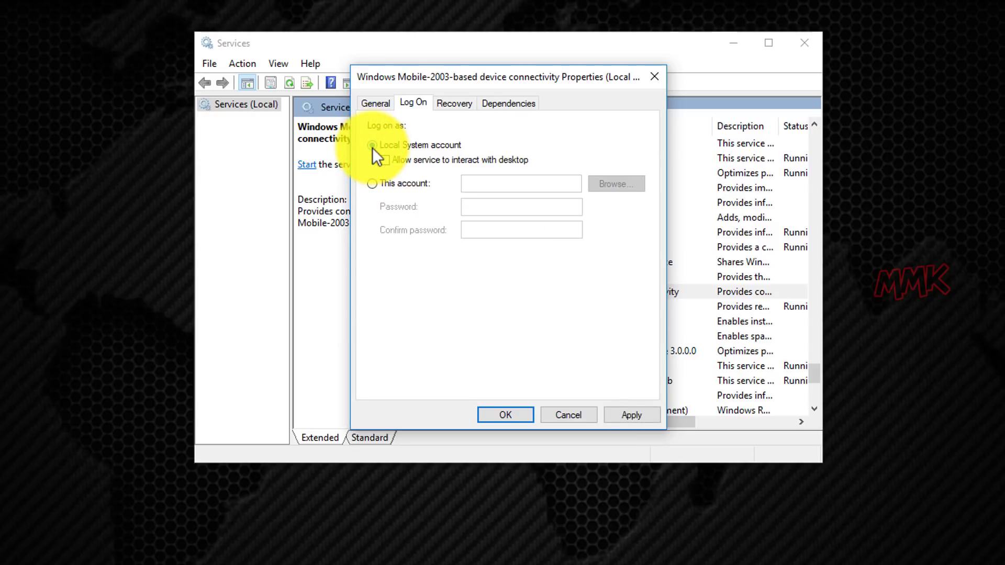
mouse_move(590, 389)
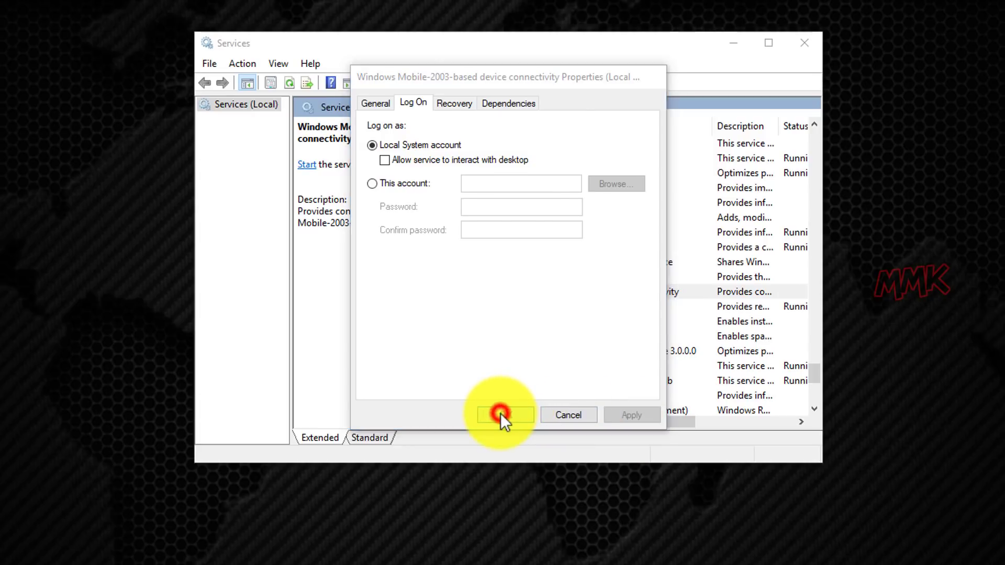
left_click(504, 415)
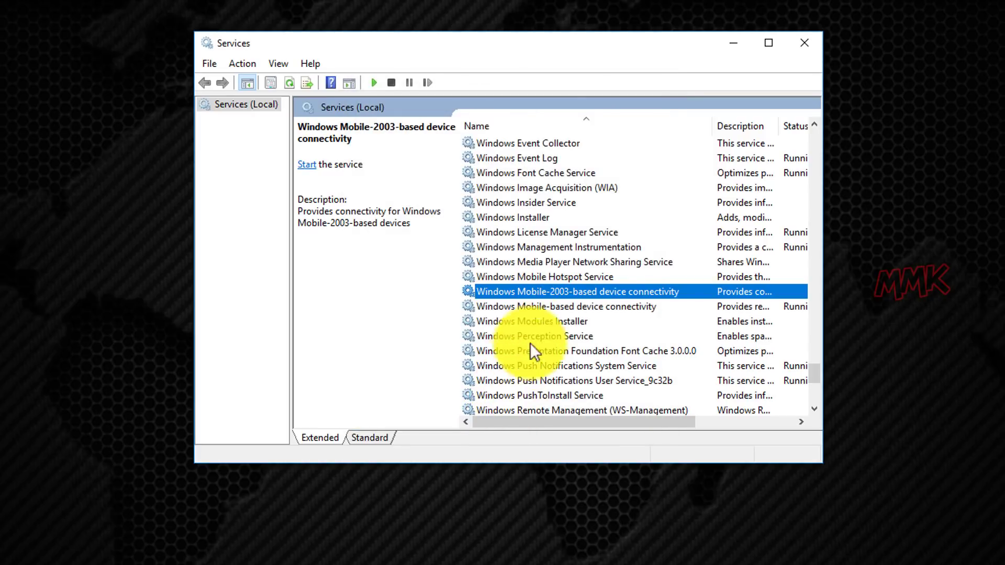
Stop the Windows Mobile-based device connectivity service
right_click(564, 306)
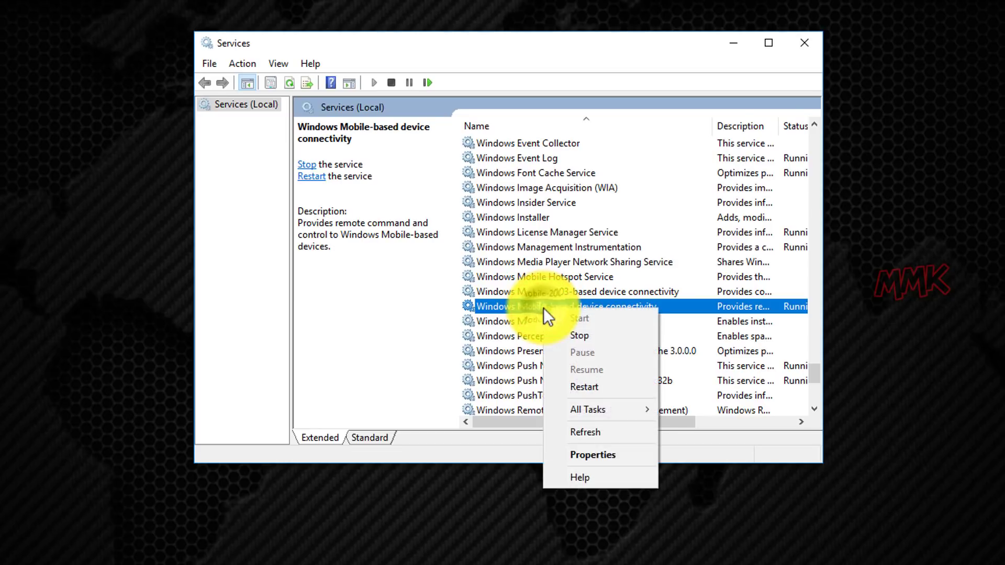
mouse_move(547, 314)
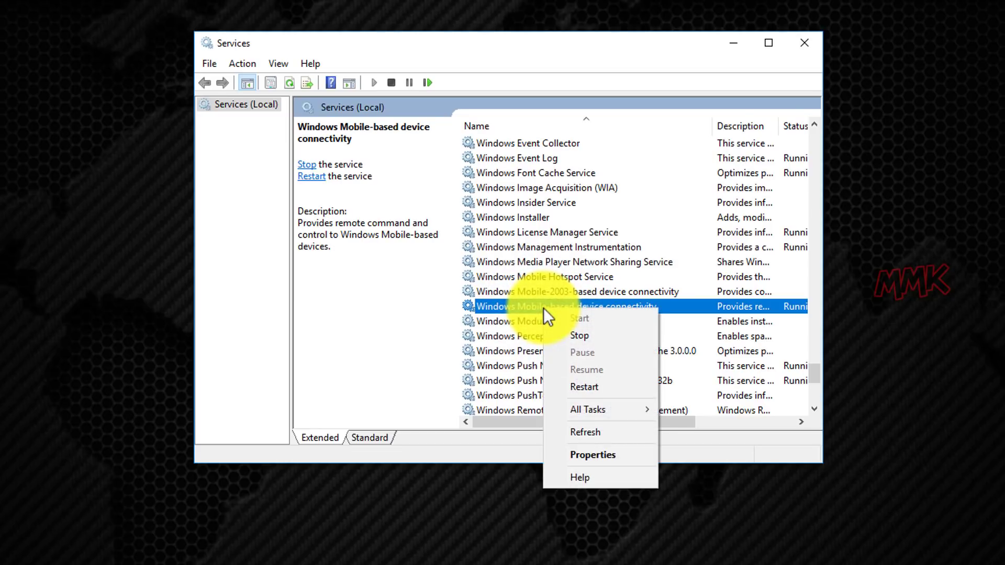
left_click(579, 334)
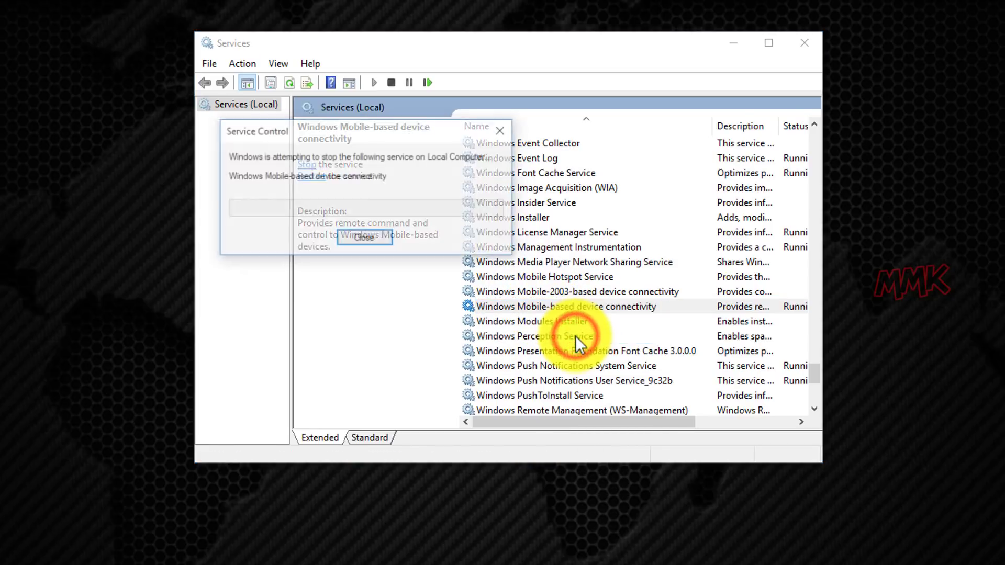
left_click(364, 238)
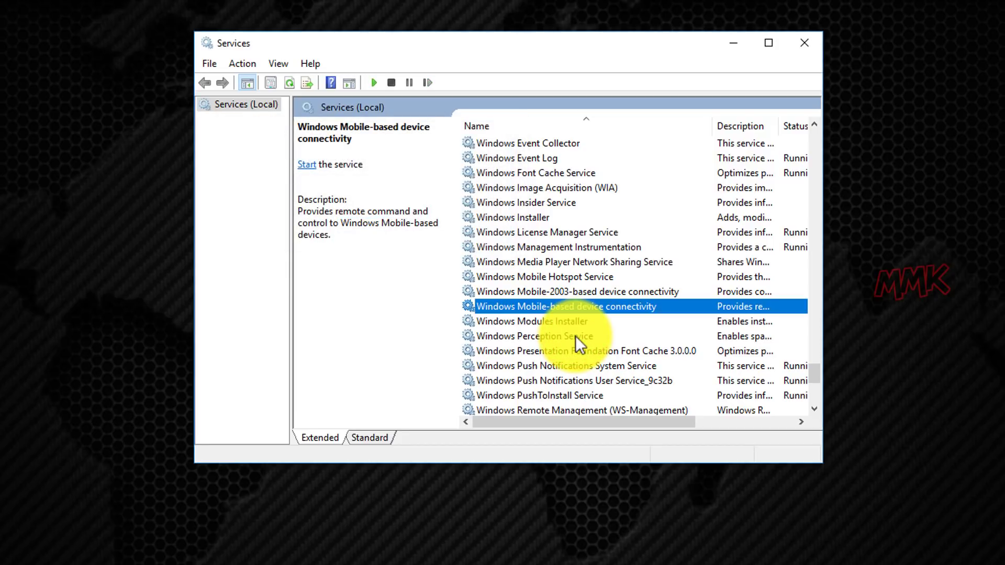
Set that service to log on as the Local System account and apply it
right_click(565, 307)
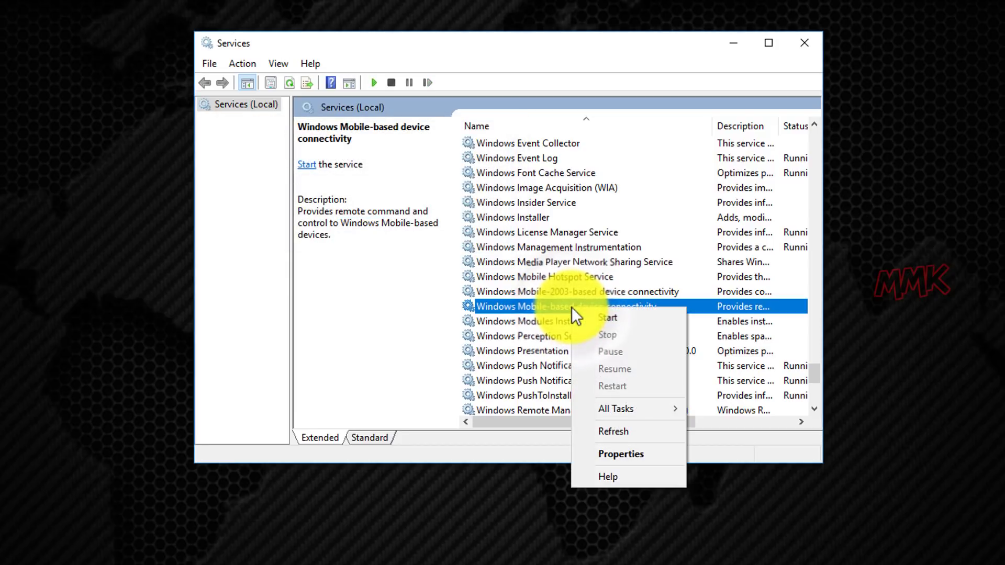
mouse_move(579, 396)
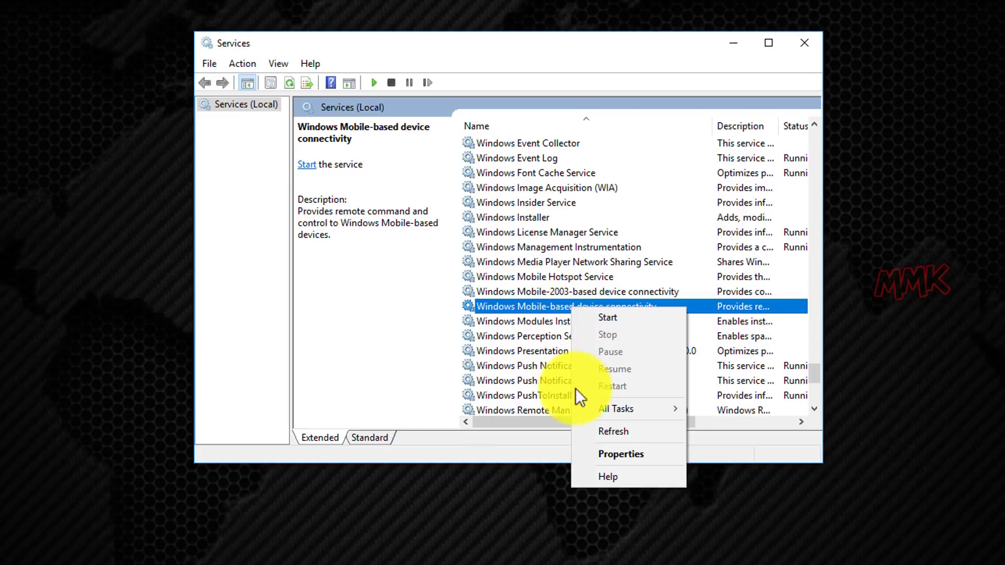
left_click(621, 453)
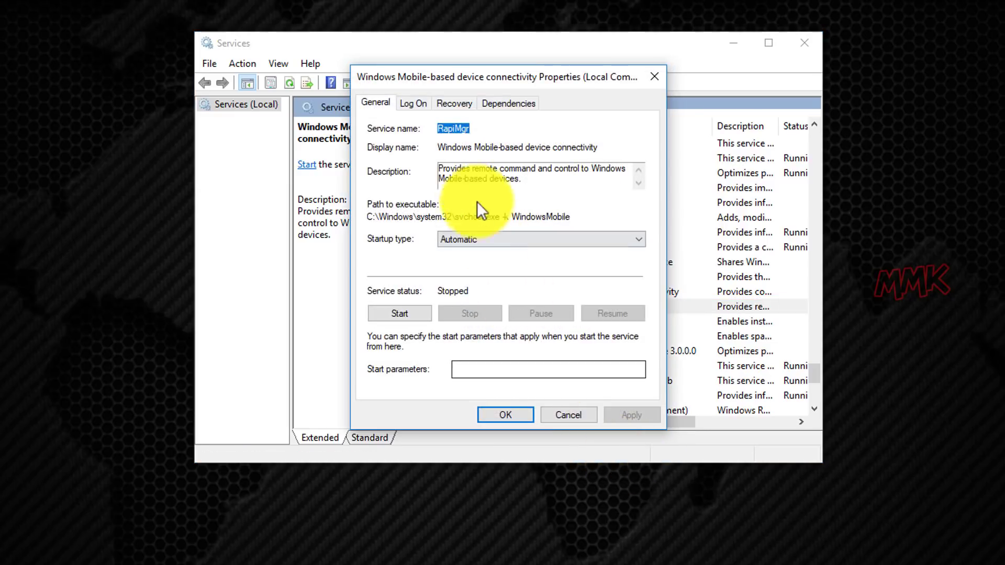
left_click(412, 104)
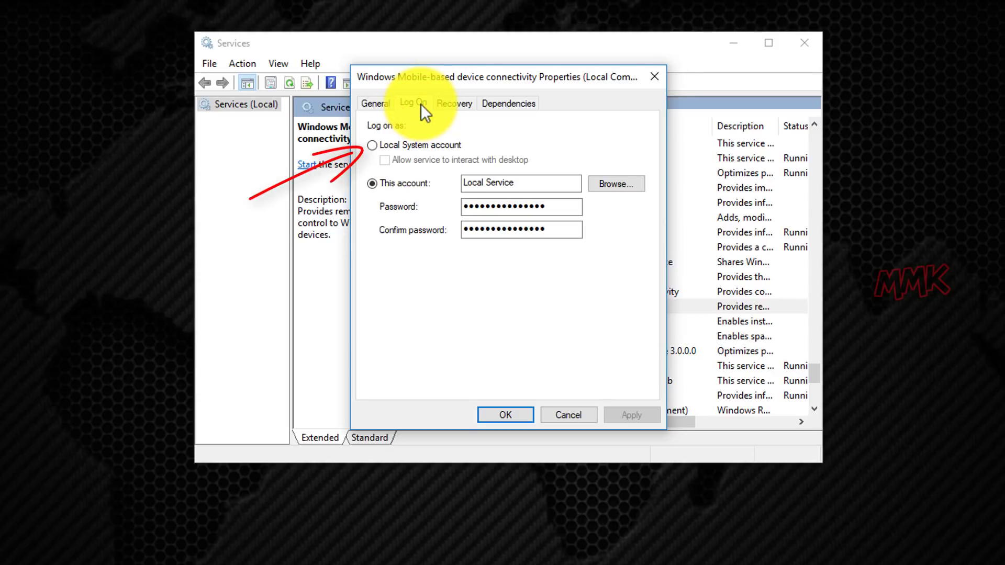
left_click(372, 144)
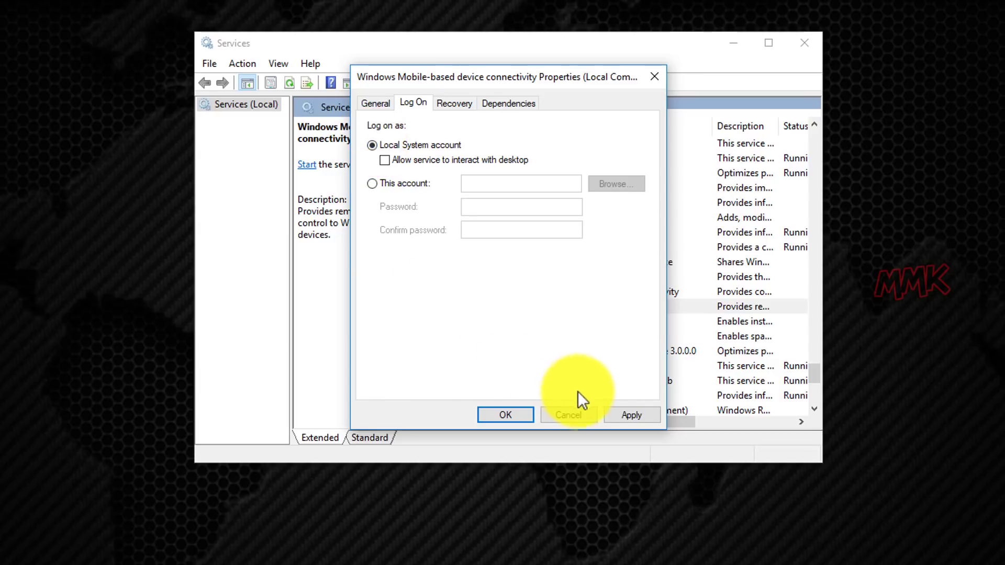
mouse_move(628, 419)
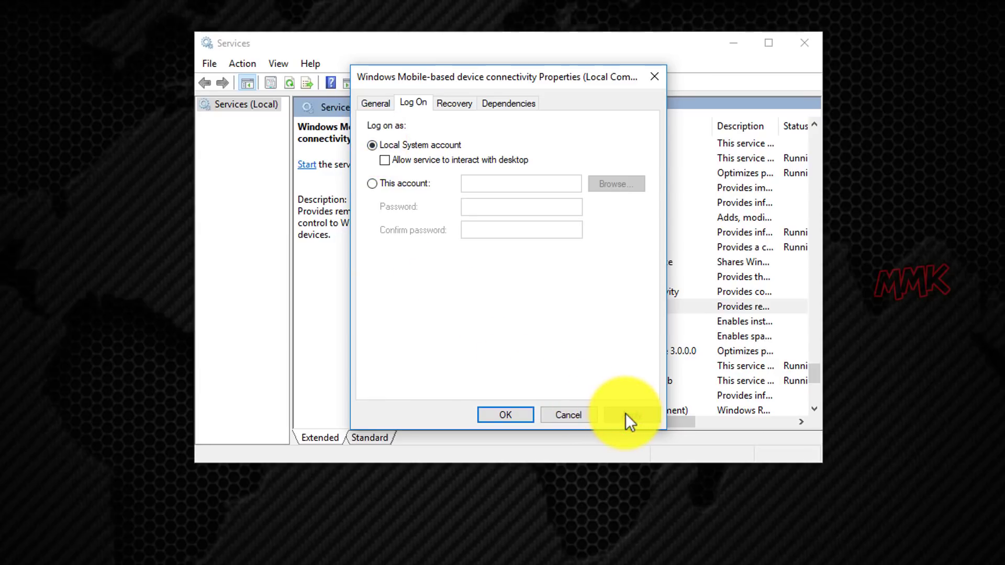
left_click(505, 414)
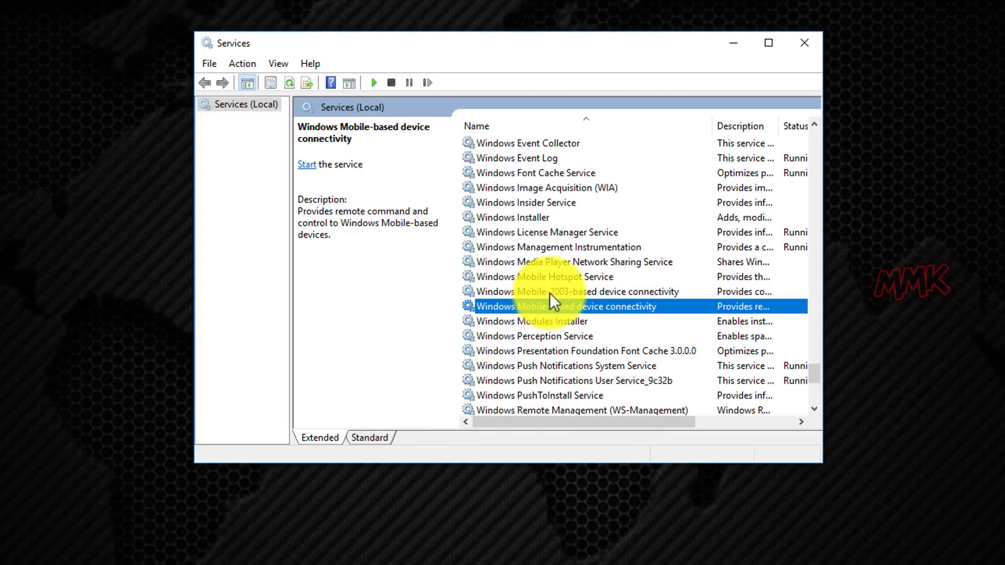
Start the Windows Mobile-2003-based device connectivity service
right_click(576, 292)
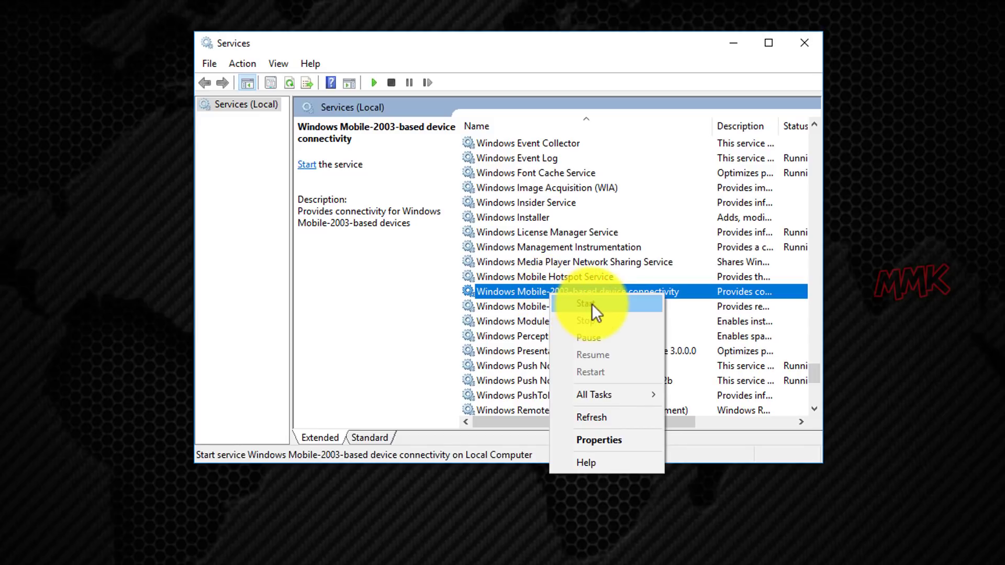
left_click(584, 303)
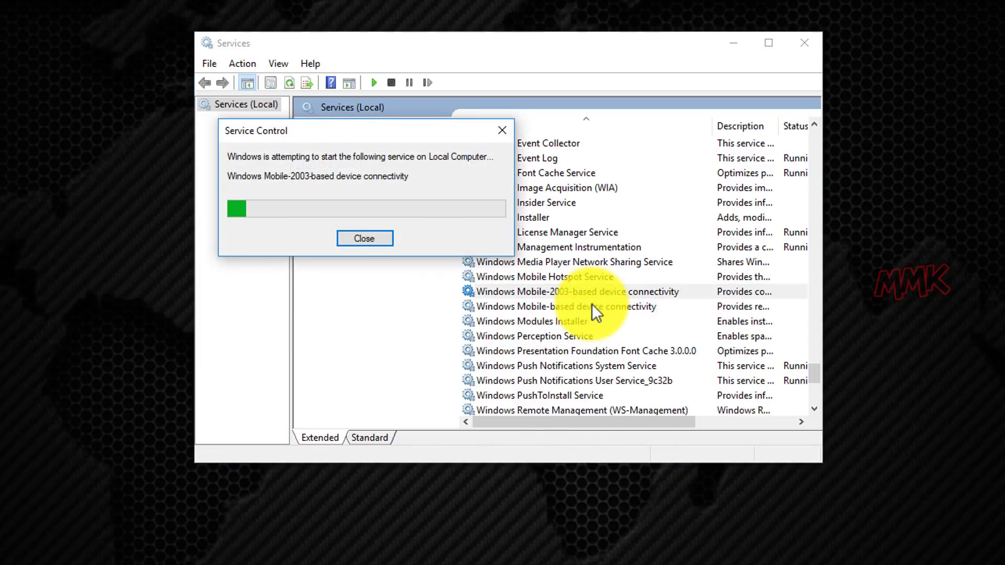
left_click(364, 237)
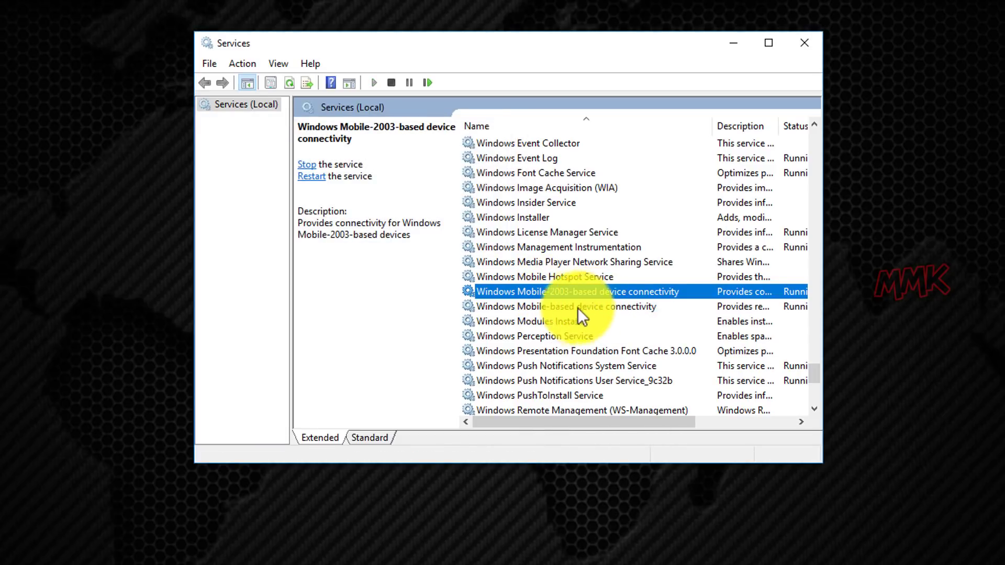
Restart the Windows Mobile-based service, confirming the dependent 2003-based service restarts too
right_click(564, 306)
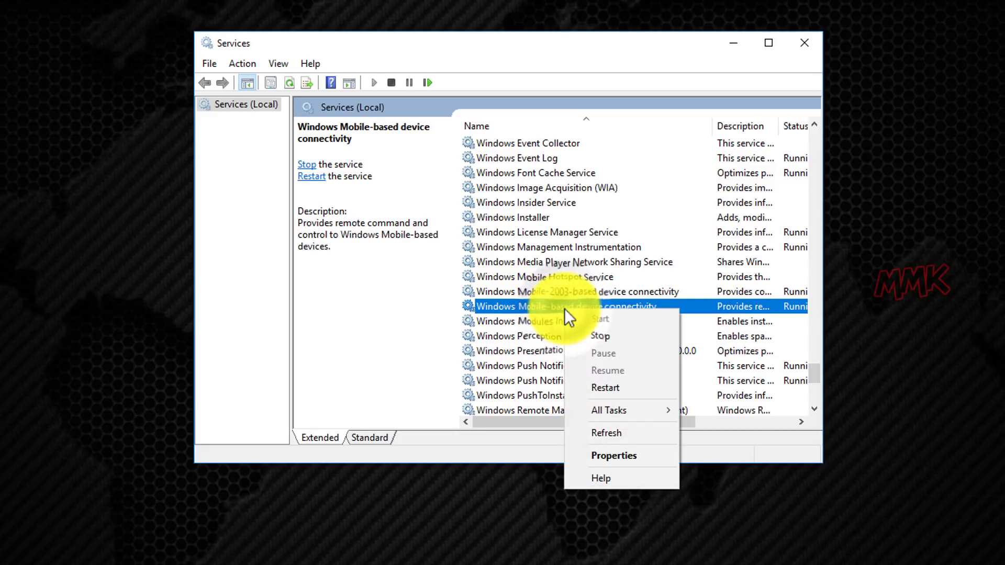
mouse_move(604, 387)
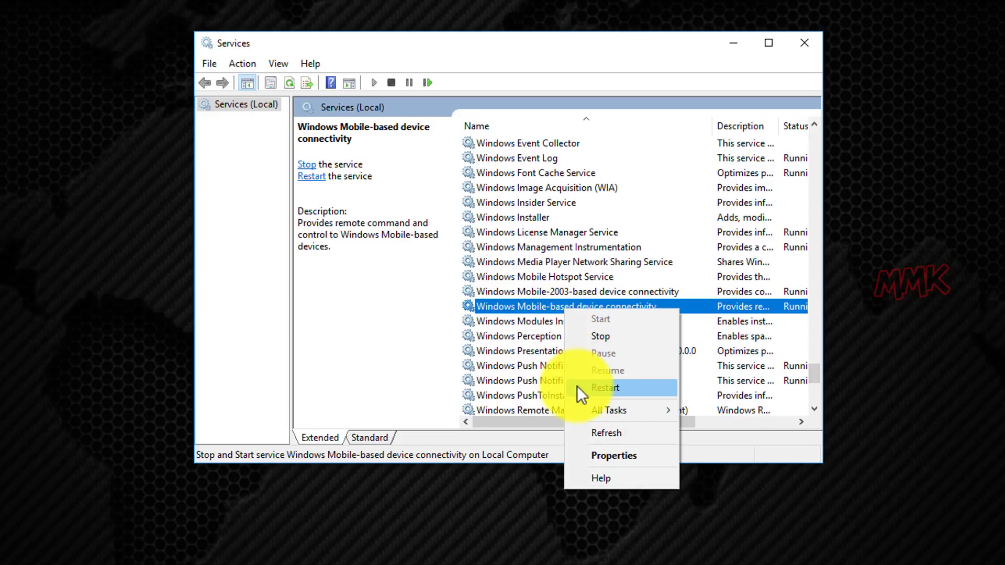
left_click(604, 387)
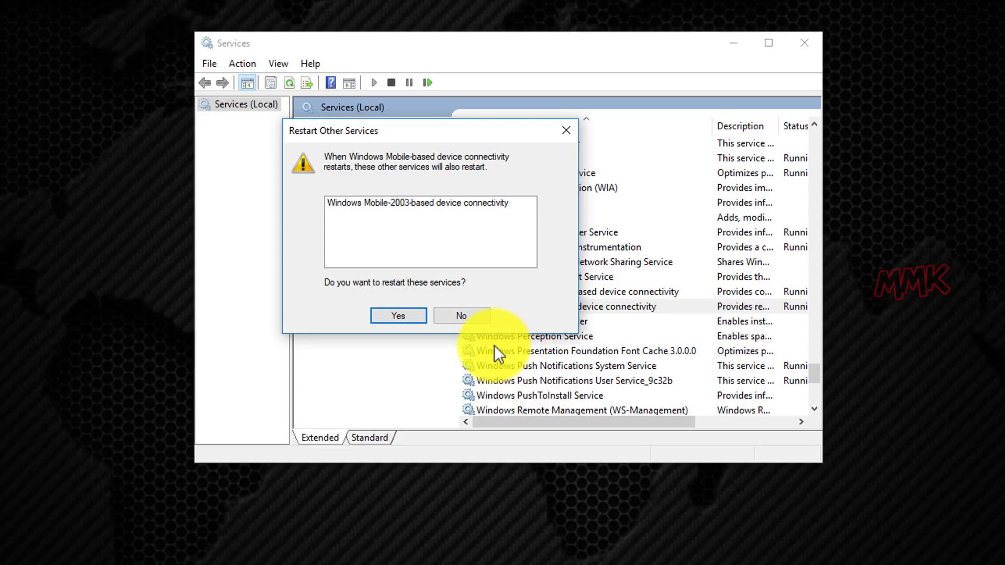
left_click(398, 315)
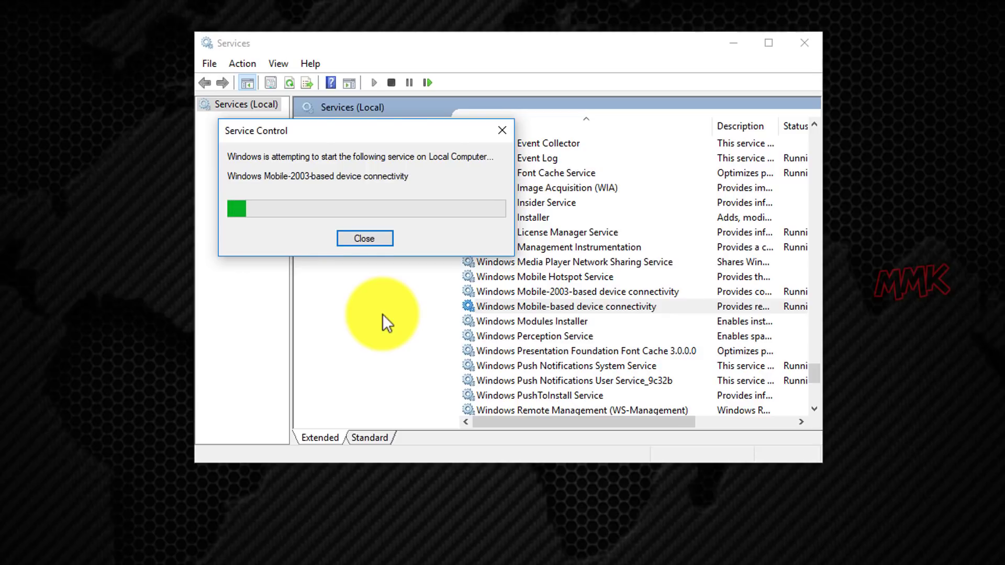
left_click(364, 238)
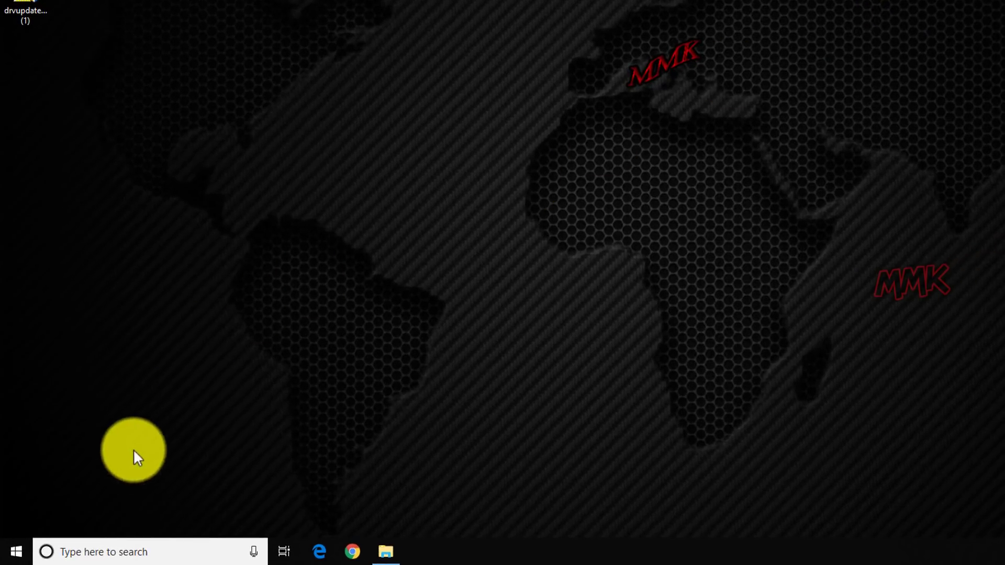
Launch Windows Mobile Device Center from search and accept its license terms
left_click(104, 552)
type("windows")
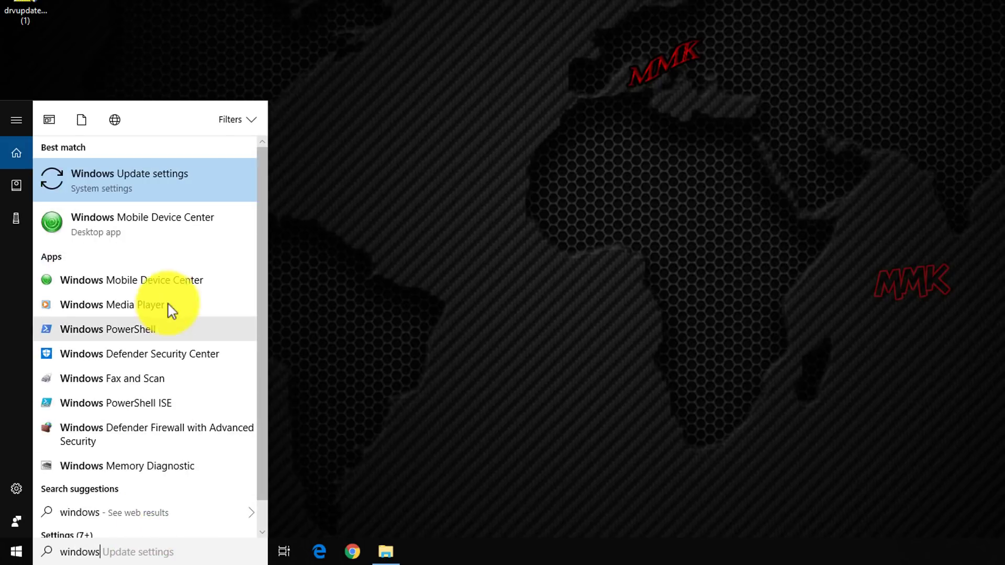
left_click(141, 224)
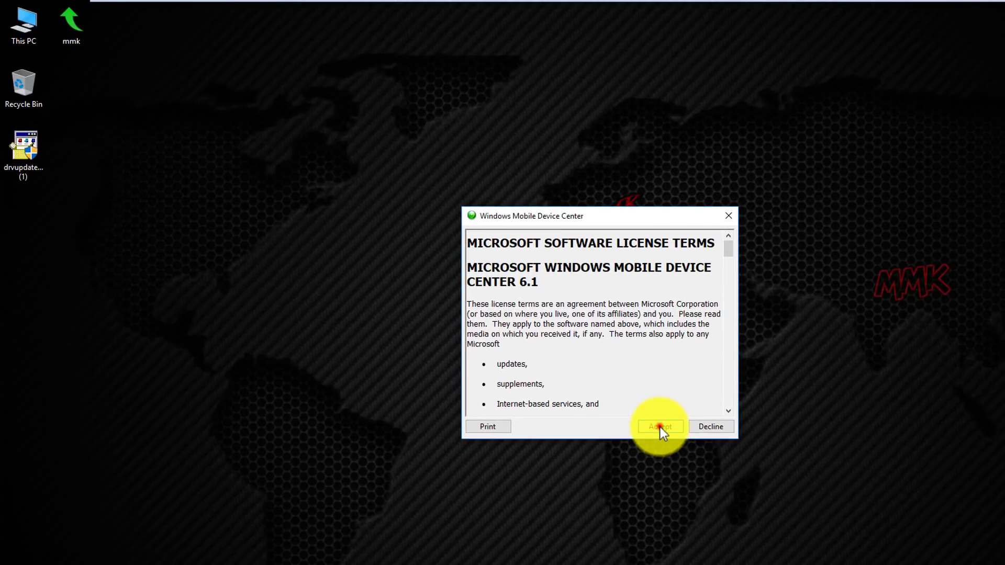
left_click(658, 427)
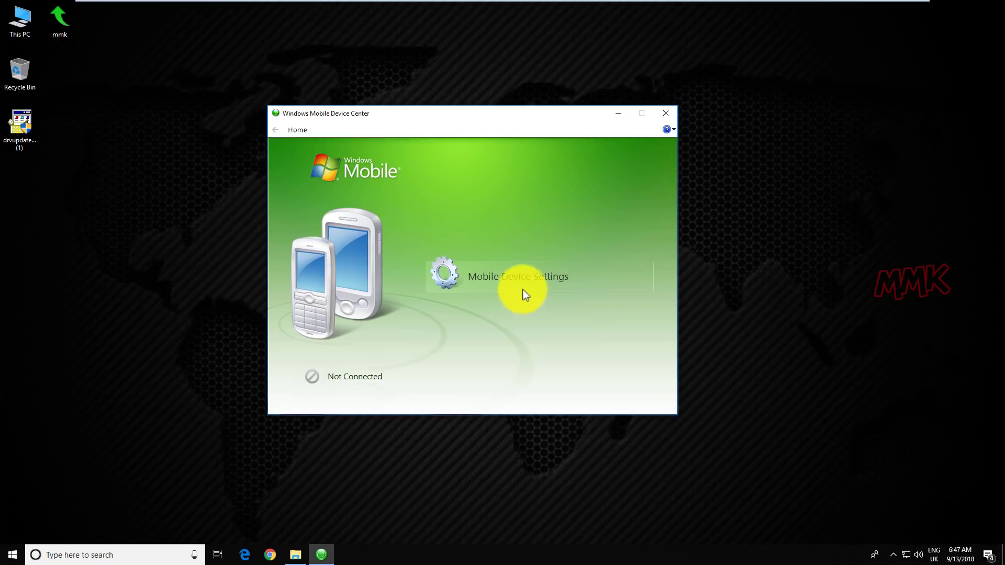
Review the Connection Settings and close them unchanged, leaving Not Connected showing
left_click(517, 276)
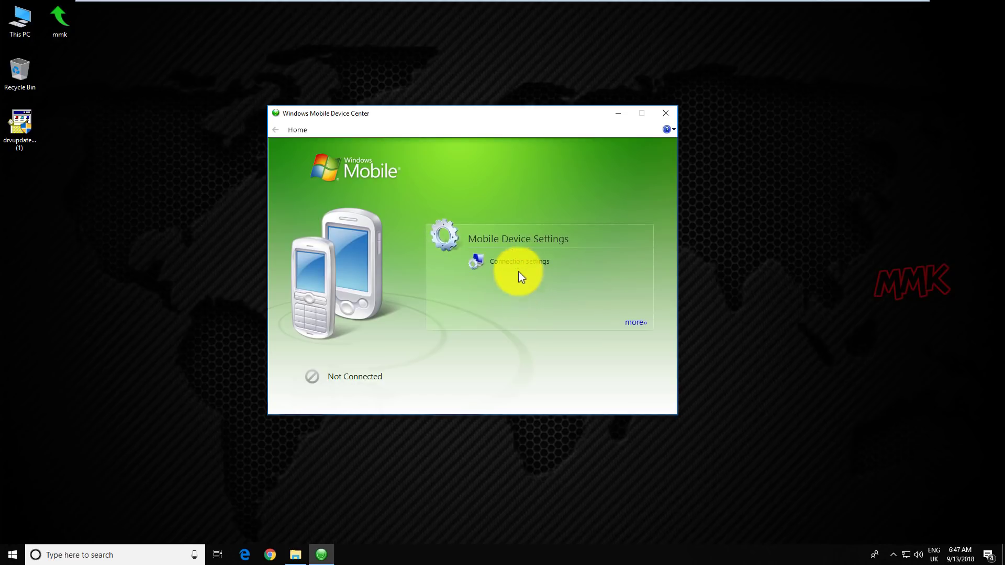
left_click(519, 262)
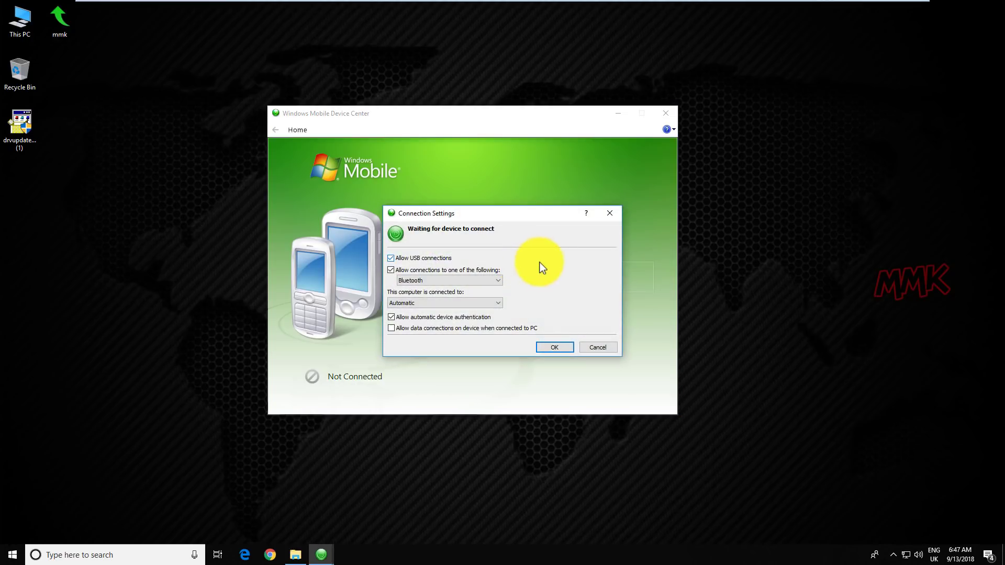
left_click(553, 346)
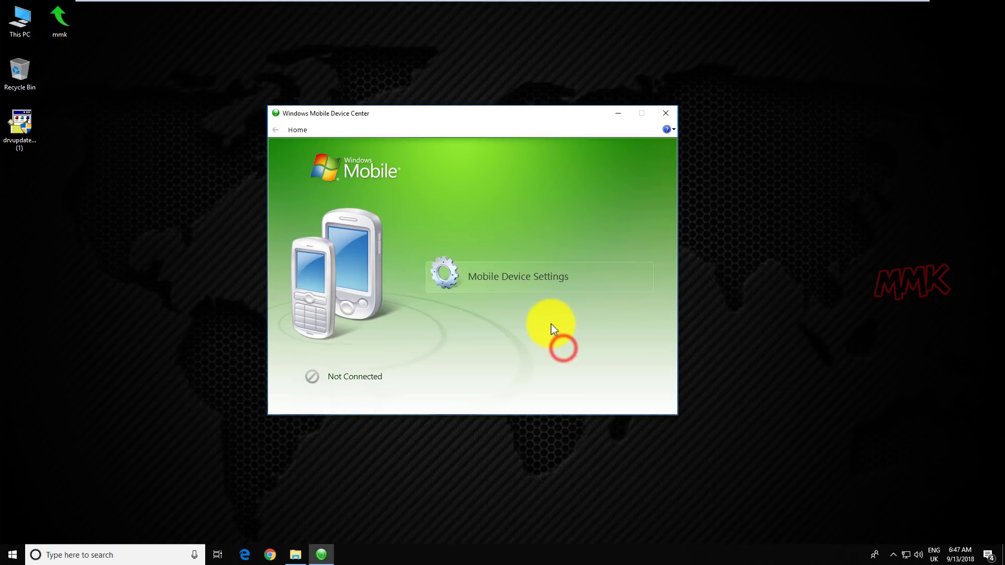